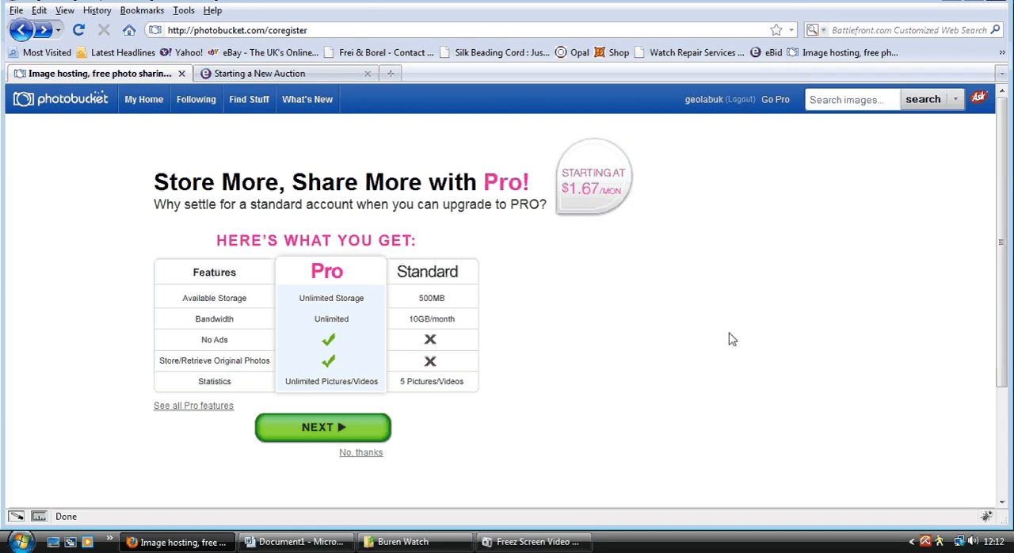
{"action": "mouse_move", "coordinate": [674, 279]}
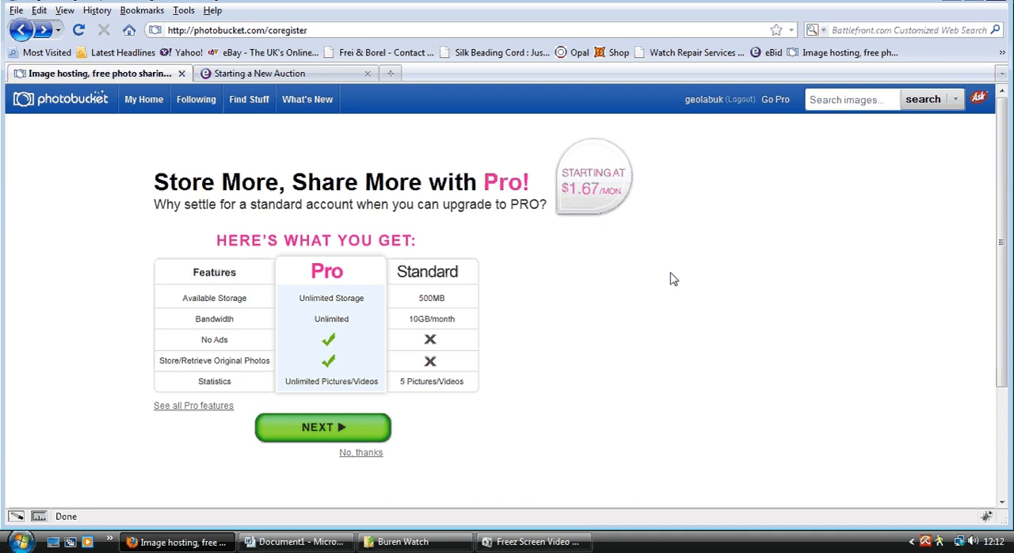
{"action": "mouse_move", "coordinate": [596, 288]}
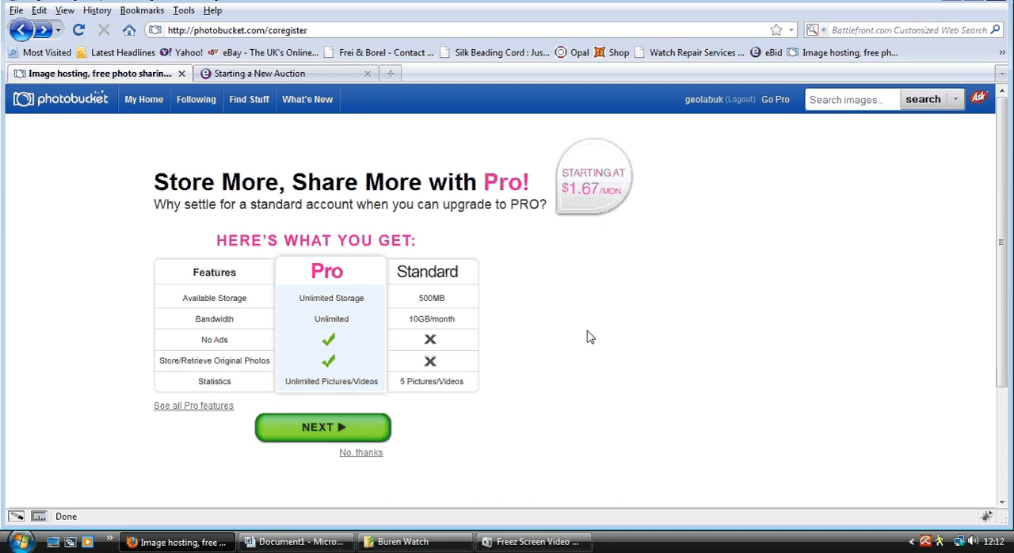
{"action": "mouse_move", "coordinate": [631, 323]}
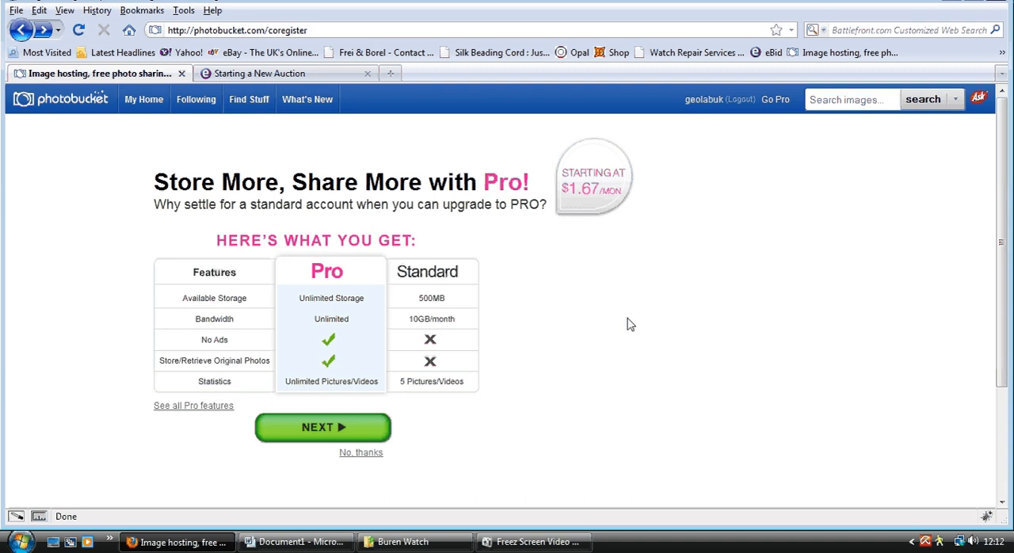
{"action": "mouse_move", "coordinate": [683, 275]}
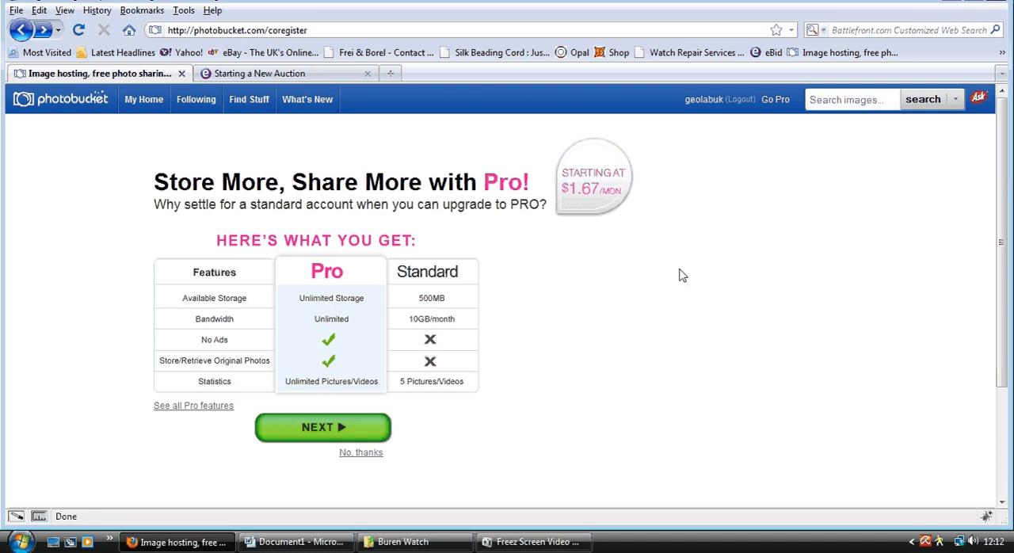
{"action": "mouse_move", "coordinate": [647, 278]}
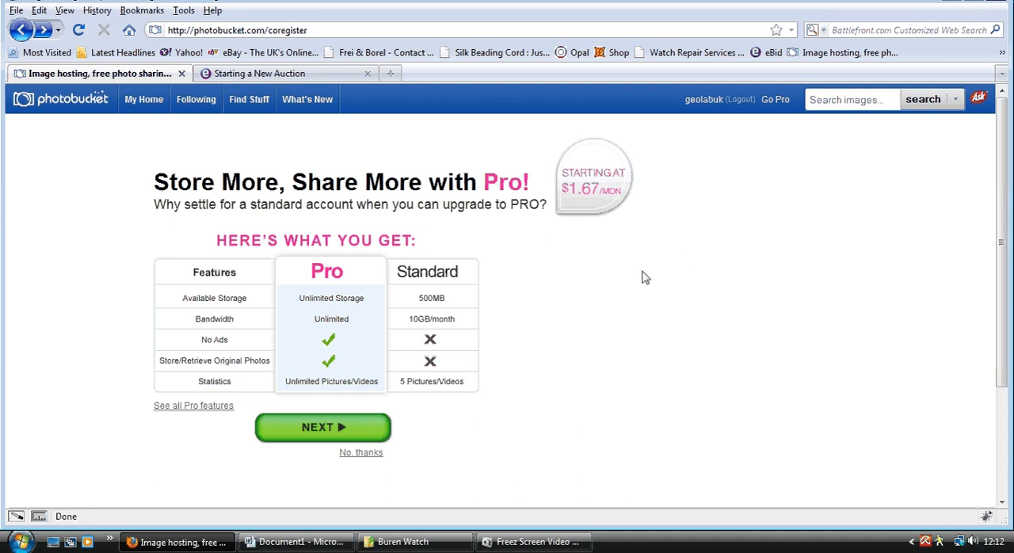
{"action": "mouse_move", "coordinate": [683, 276]}
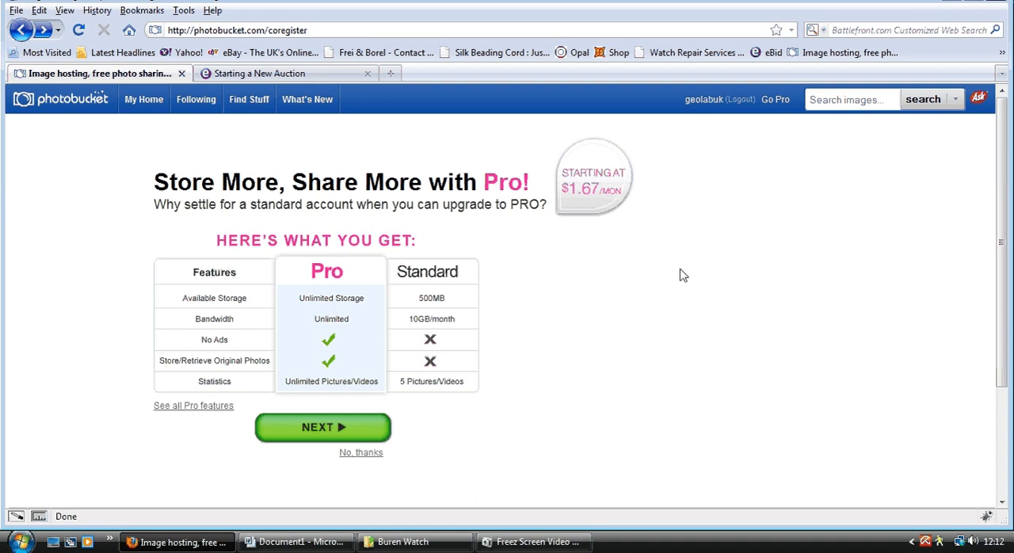
{"action": "mouse_move", "coordinate": [752, 279]}
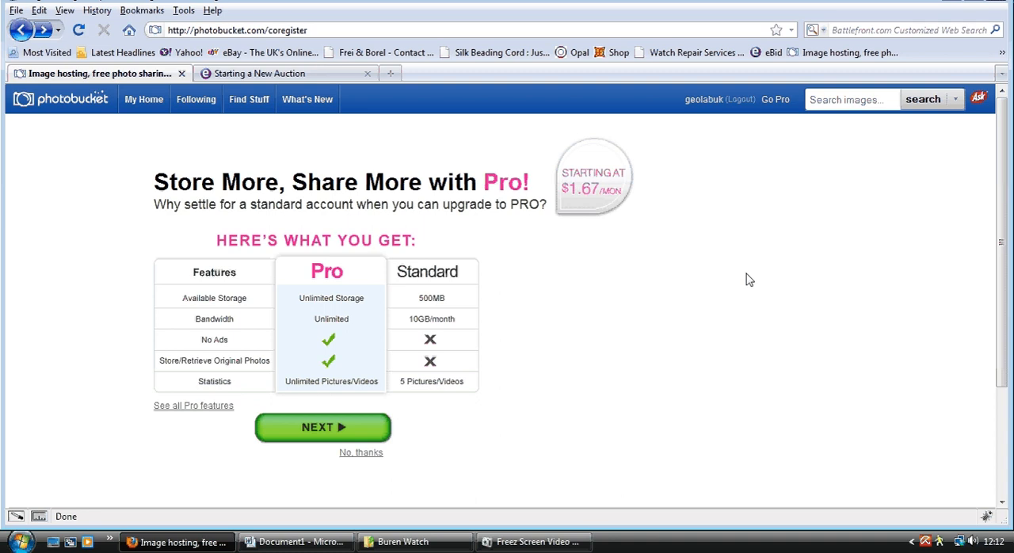
{"action": "mouse_move", "coordinate": [796, 292]}
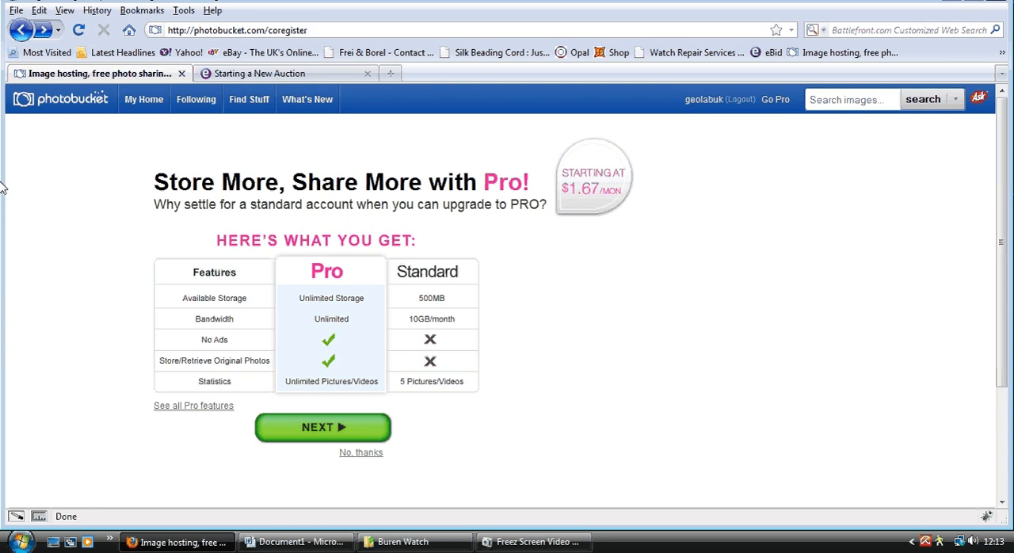
{"action": "mouse_move", "coordinate": [67, 197]}
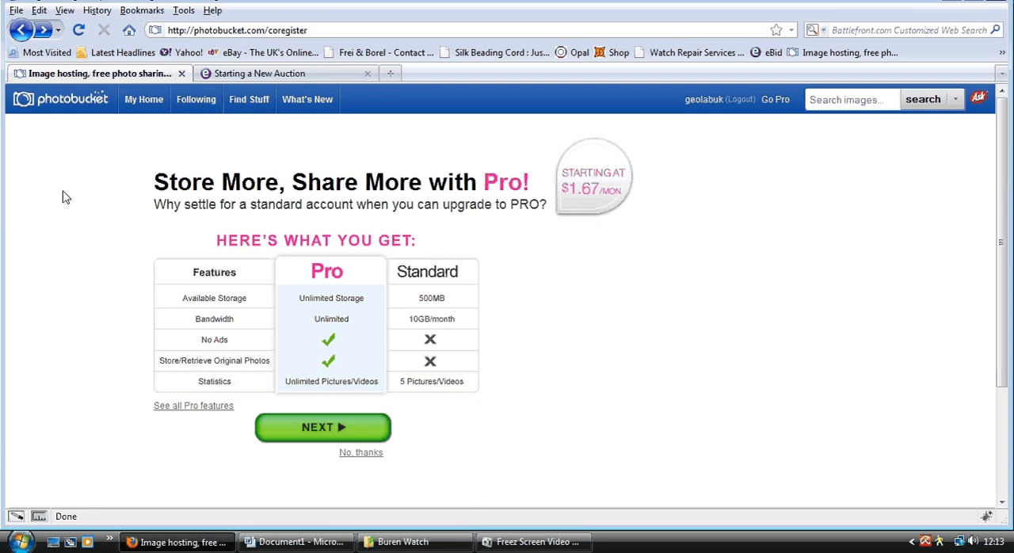
{"action": "mouse_move", "coordinate": [187, 200]}
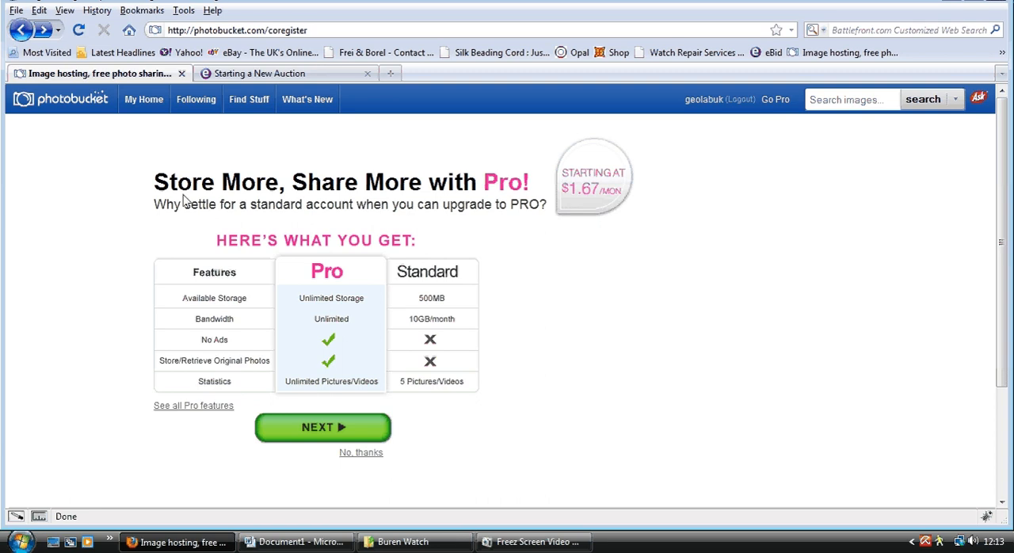
{"action": "mouse_move", "coordinate": [447, 301]}
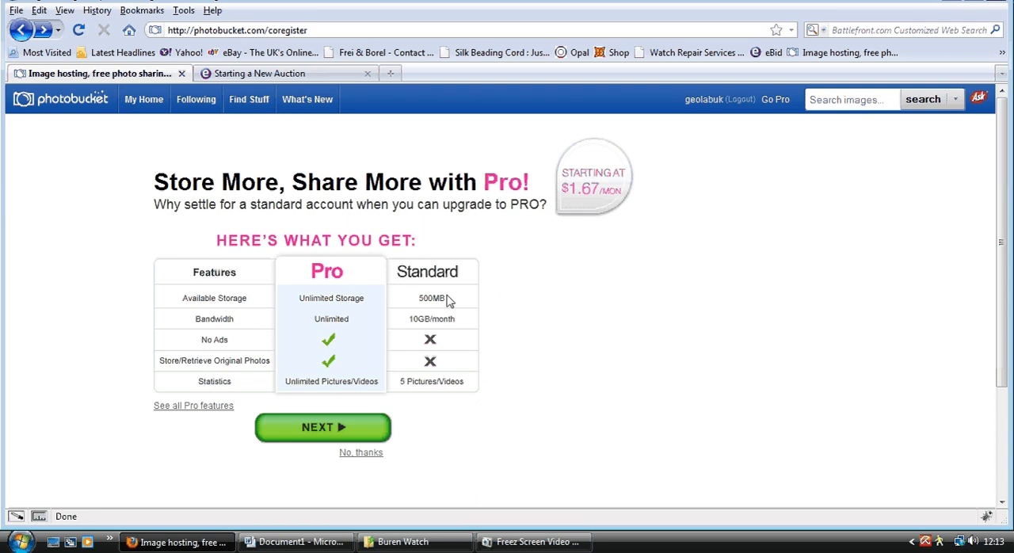
{"action": "mouse_move", "coordinate": [363, 301]}
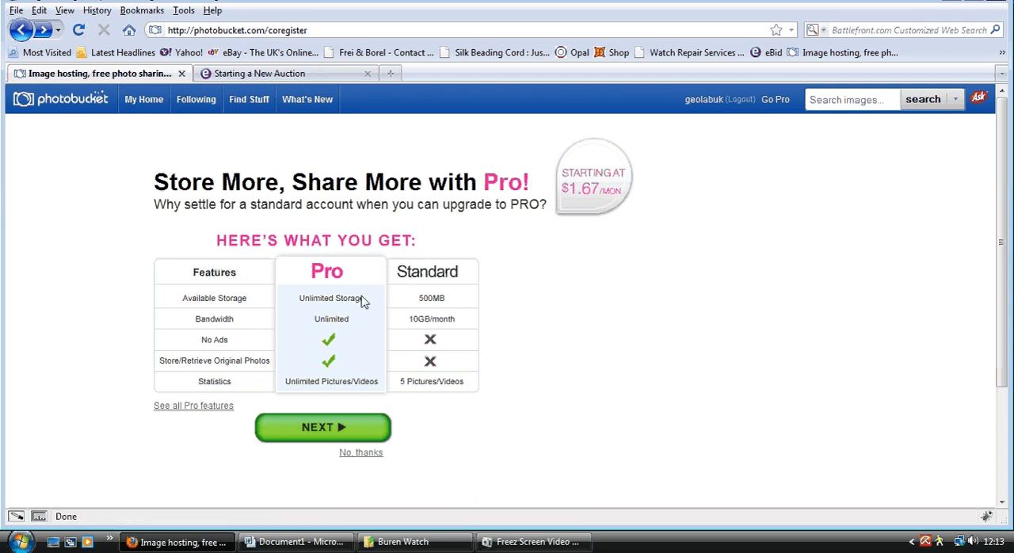
{"action": "mouse_move", "coordinate": [338, 282]}
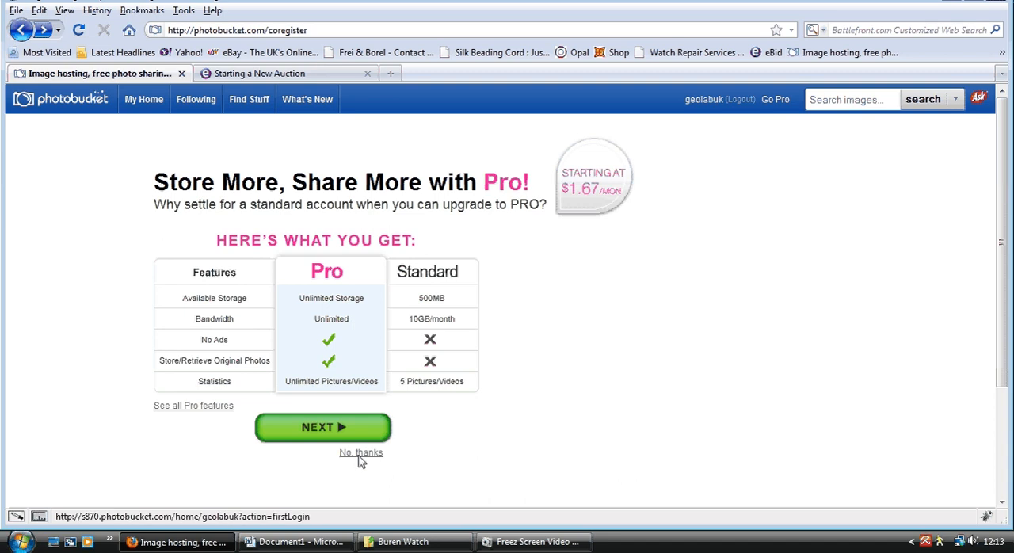
- Decline the Pro upgrade with 'No thanks' and head from My Home to Account Settings
{"action": "left_click", "coordinate": [361, 454]}
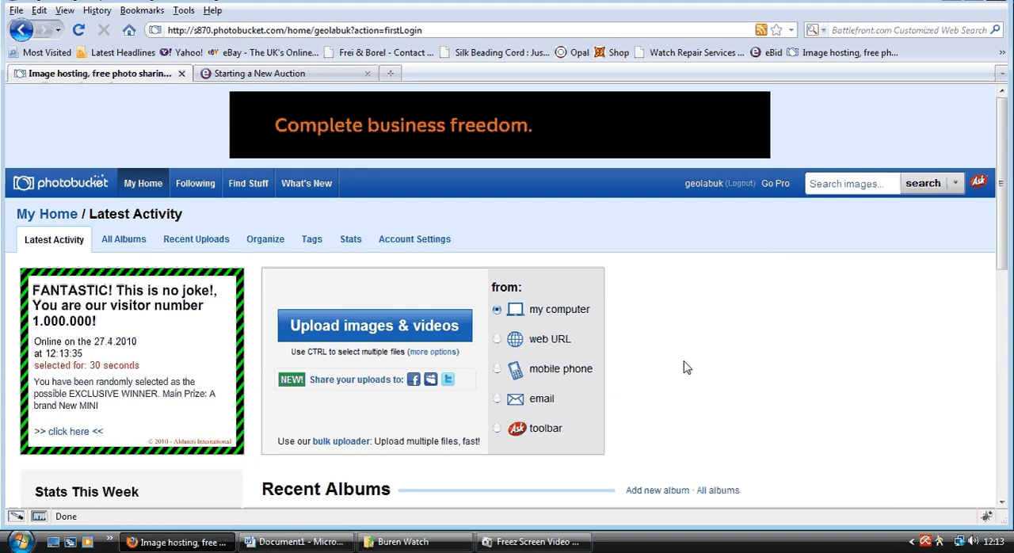
{"action": "scroll", "scroll_direction": "down", "scroll_amount": 3}
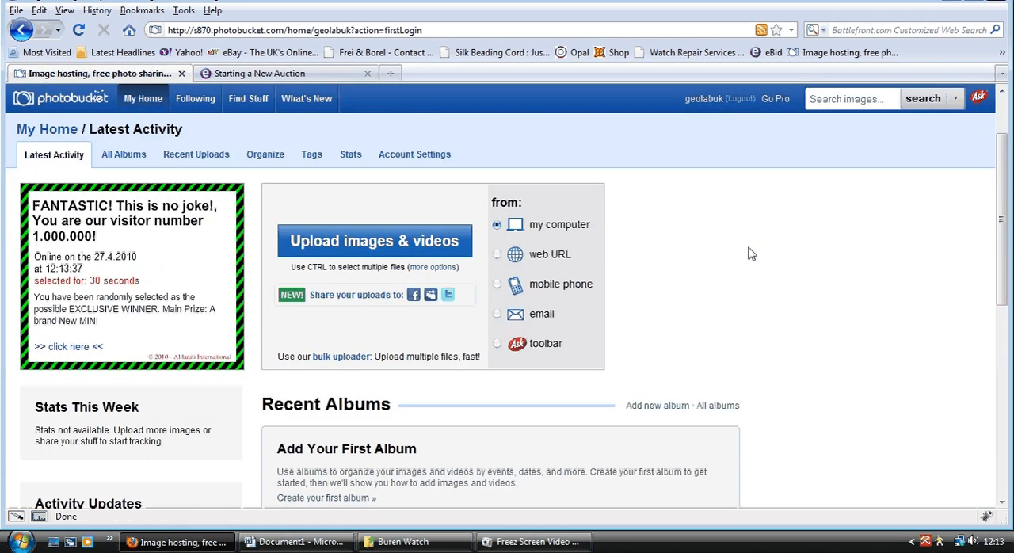
{"action": "mouse_move", "coordinate": [688, 269]}
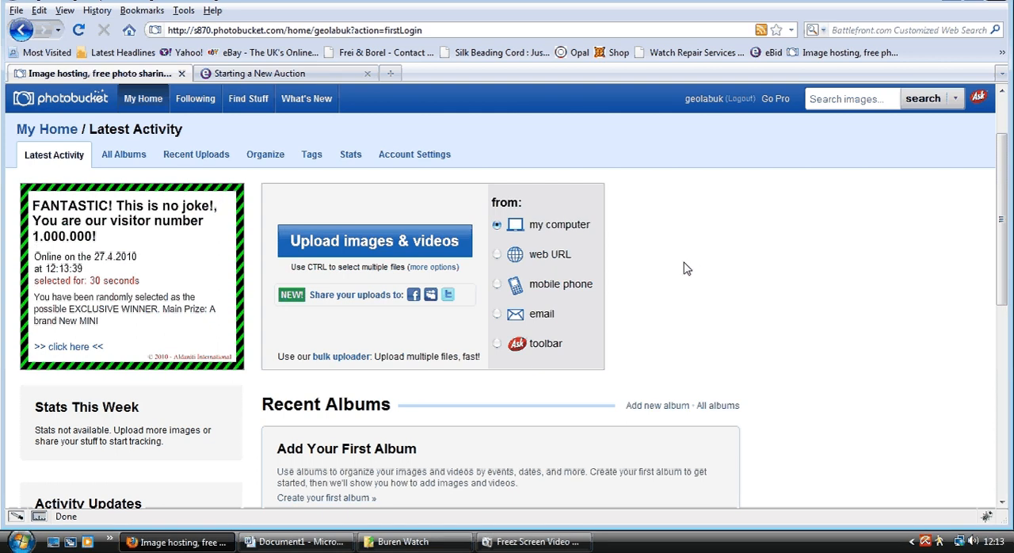
{"action": "mouse_move", "coordinate": [583, 219]}
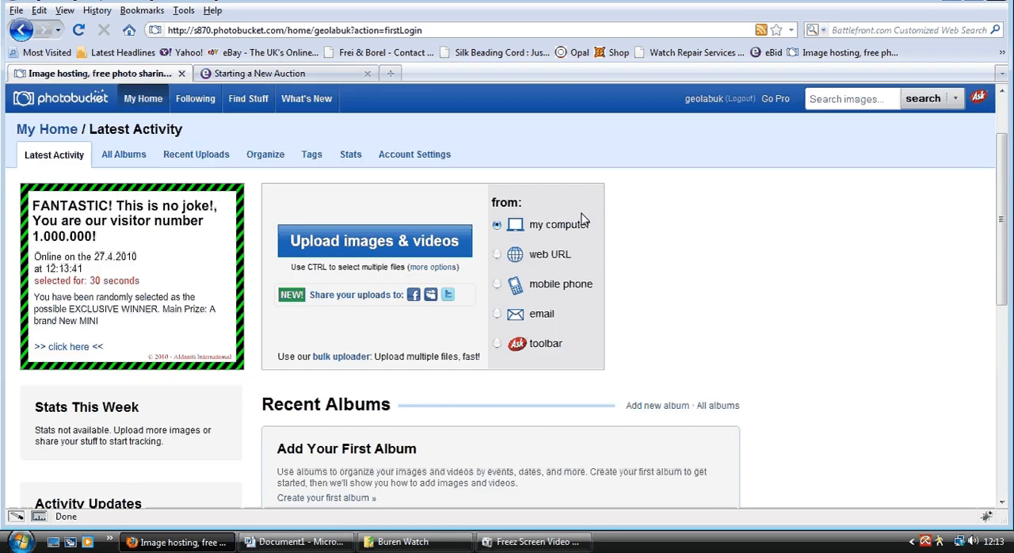
{"action": "left_click", "coordinate": [415, 154]}
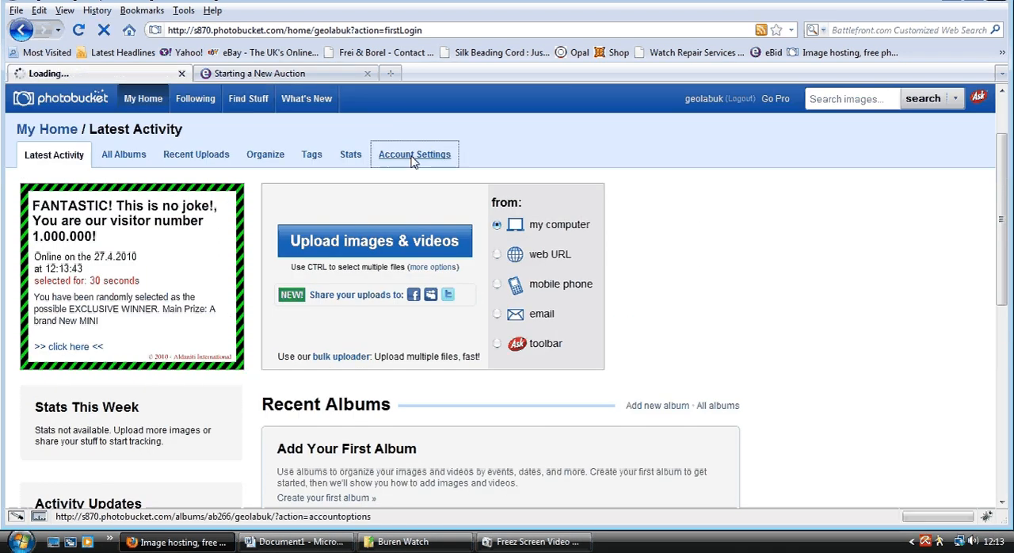
- Toggle 'Images Link Back To Album', save the account settings and return to My Home
{"action": "left_click", "coordinate": [414, 156]}
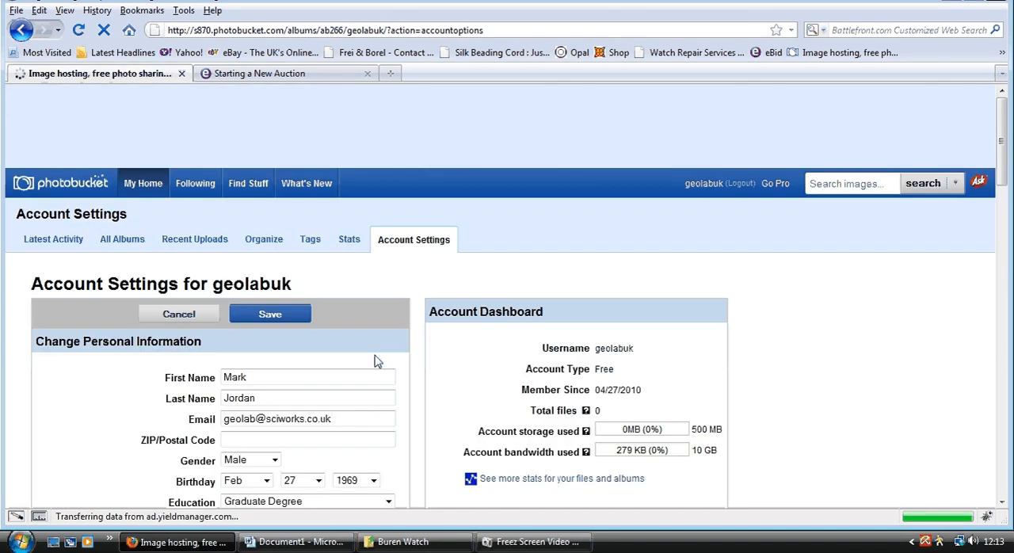
{"action": "scroll", "scroll_direction": "down", "scroll_amount": 3}
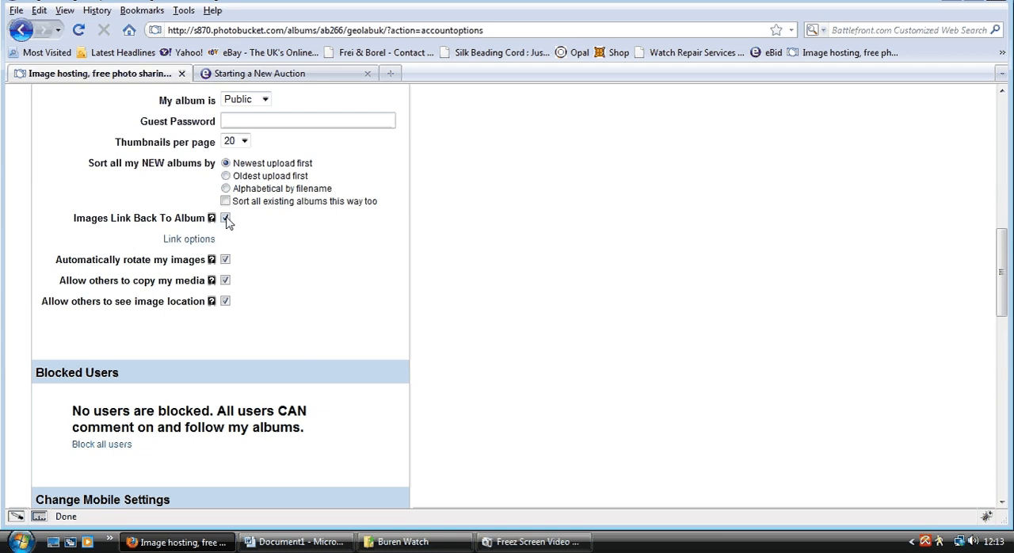
{"action": "left_click", "coordinate": [225, 218]}
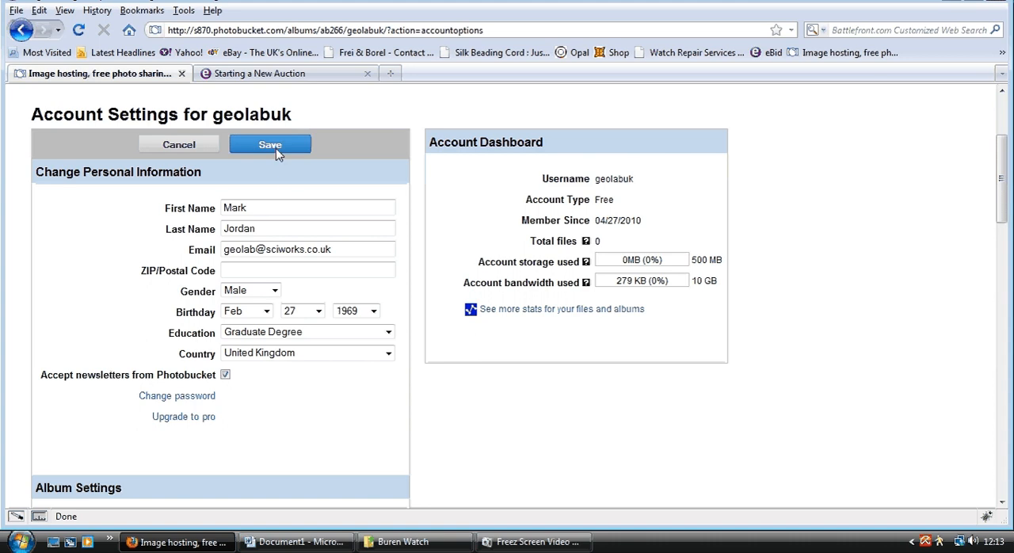
{"action": "left_click", "coordinate": [270, 144]}
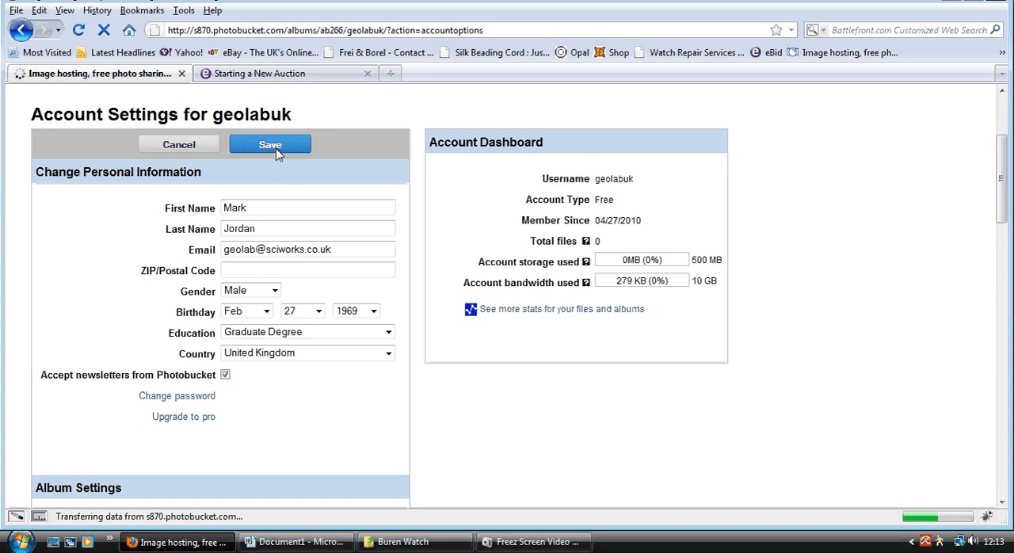
{"action": "left_click", "coordinate": [270, 144]}
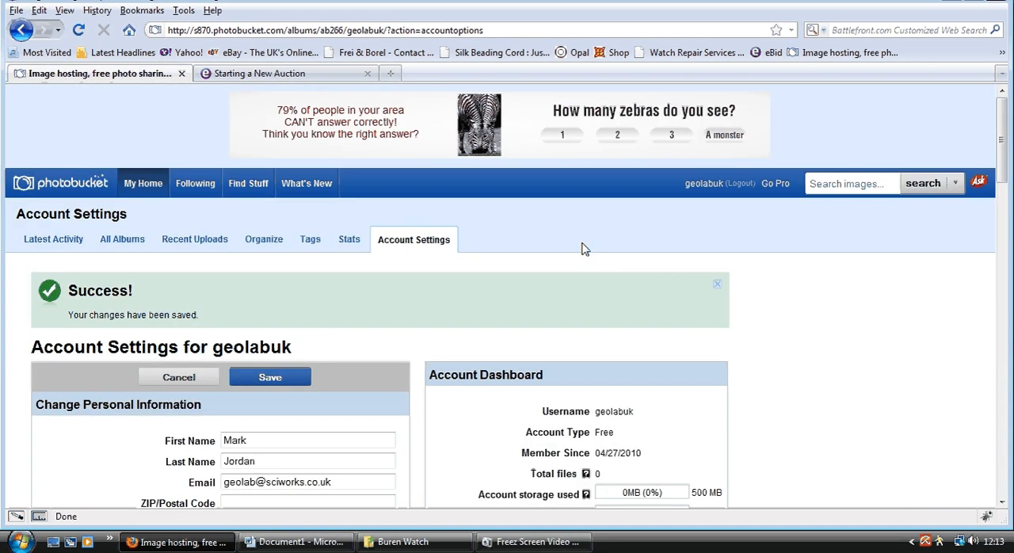
{"action": "scroll", "scroll_direction": "down", "scroll_amount": 3}
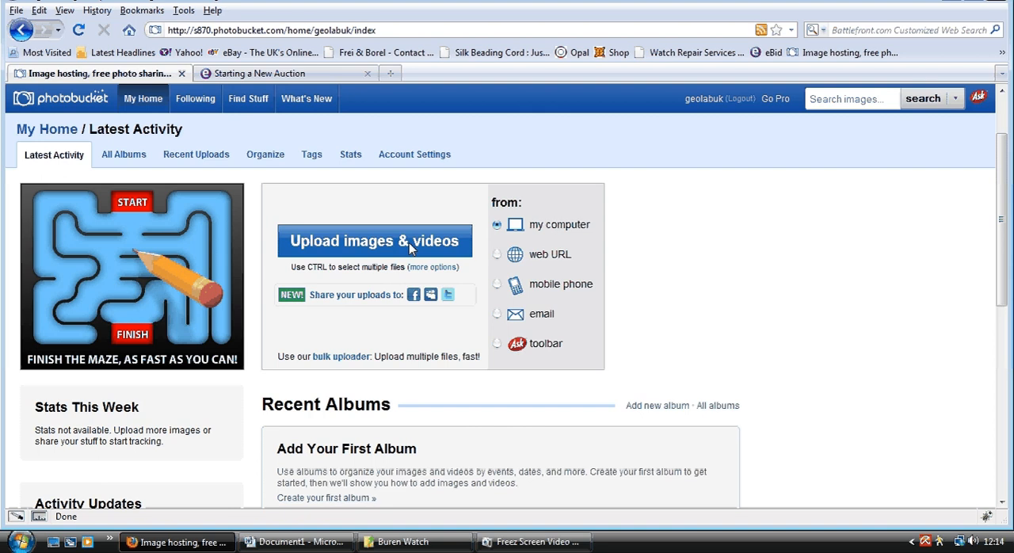
{"action": "mouse_move", "coordinate": [363, 250]}
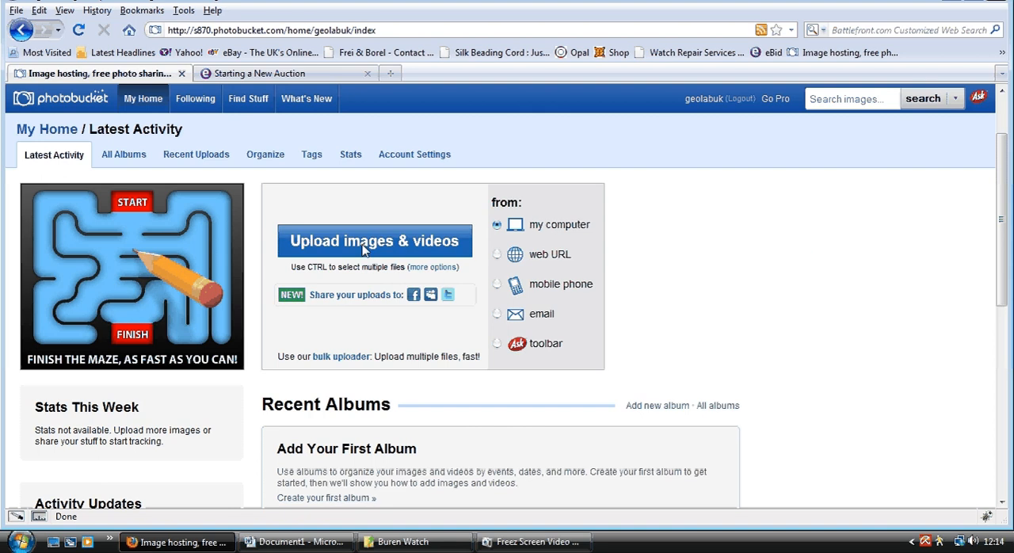
- Start an image upload from the computer, showing the Buren Watch photos bur1–bur9
{"action": "left_click", "coordinate": [374, 241]}
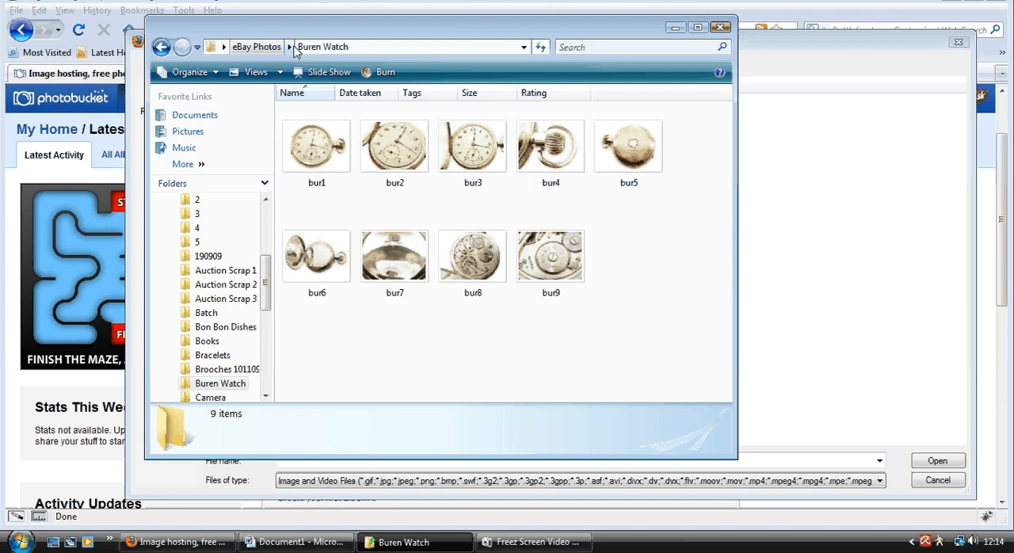
- Select bur1 through bur9 in the Buren Watch folder and begin uploading them
{"action": "left_click", "coordinate": [395, 146]}
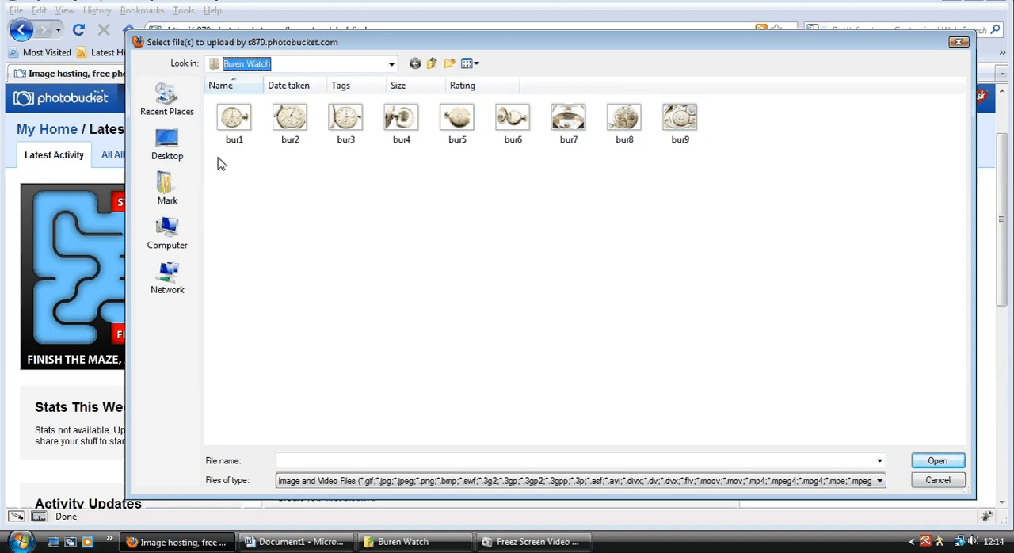
{"action": "left_click", "coordinate": [234, 118]}
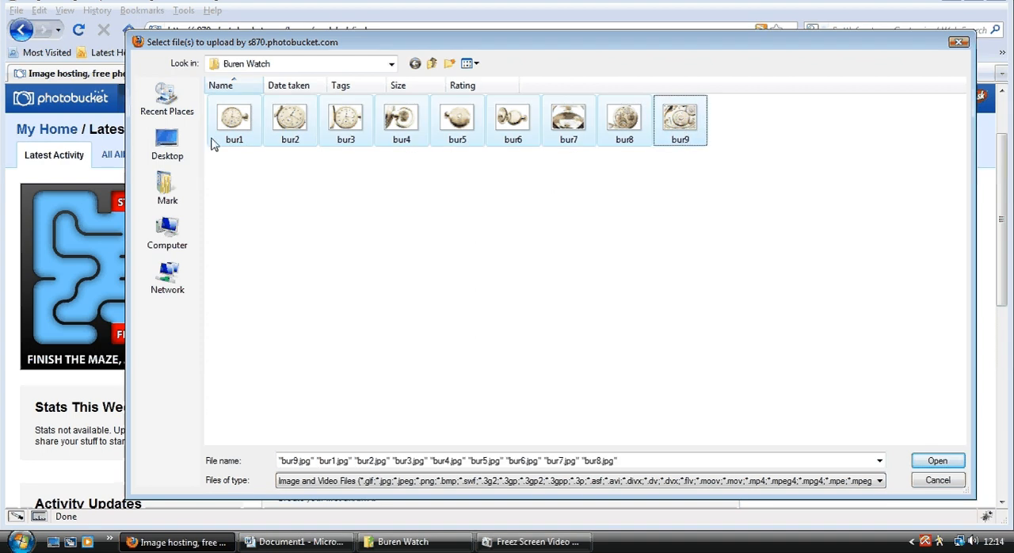
{"action": "left_click", "coordinate": [938, 459]}
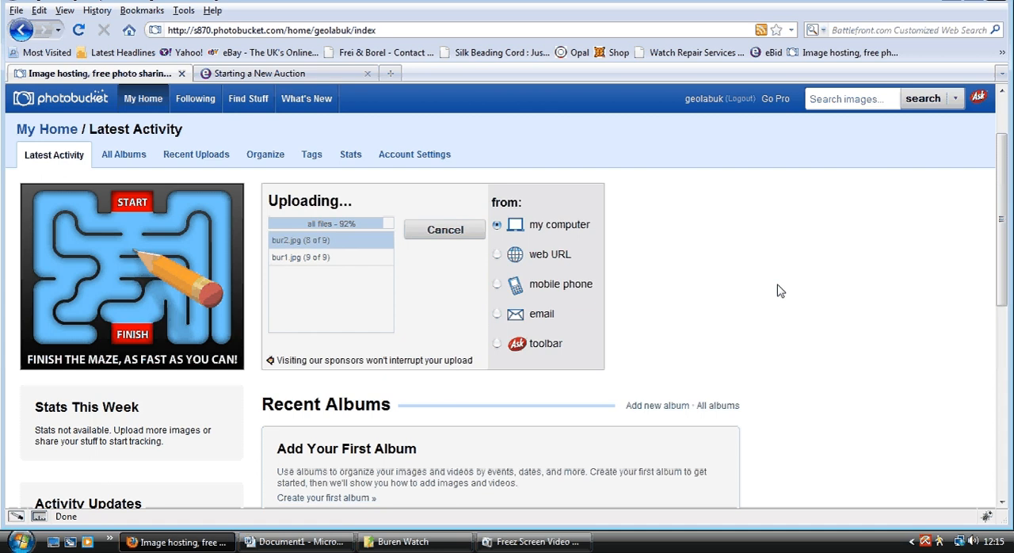
{"action": "mouse_move", "coordinate": [624, 261]}
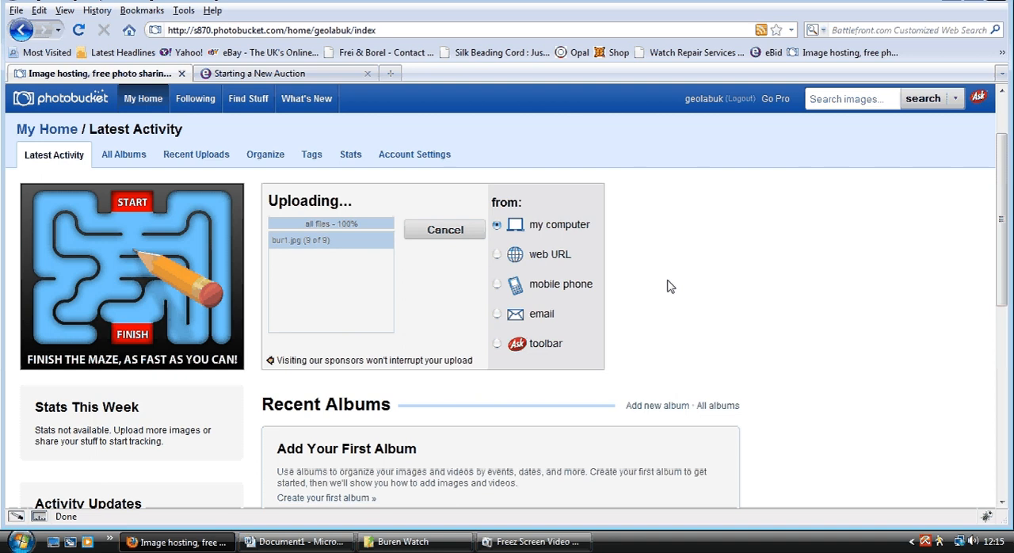
{"action": "mouse_move", "coordinate": [744, 303]}
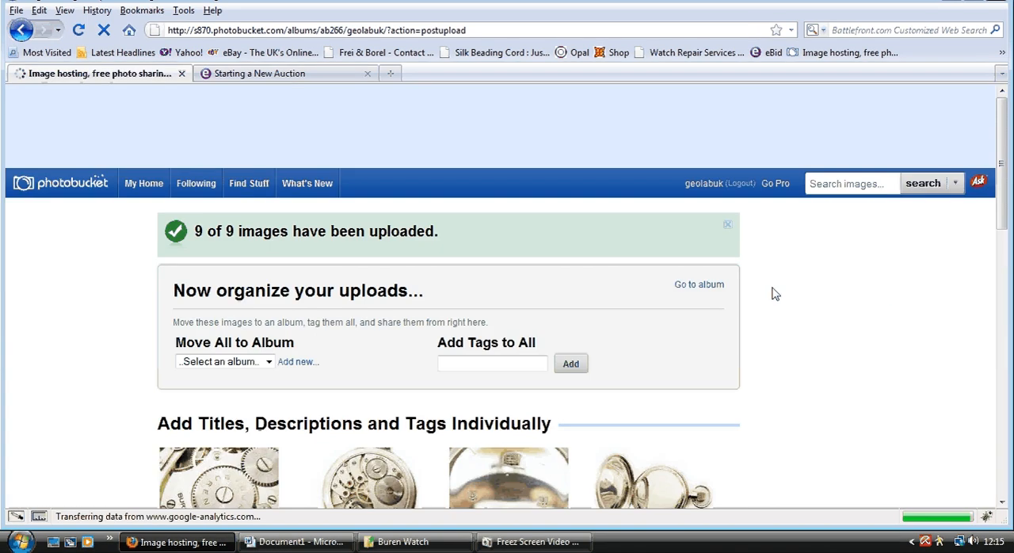
- Save the nine uploaded photos with no titles, descriptions or tags added
{"action": "scroll", "scroll_direction": "down", "scroll_amount": 3}
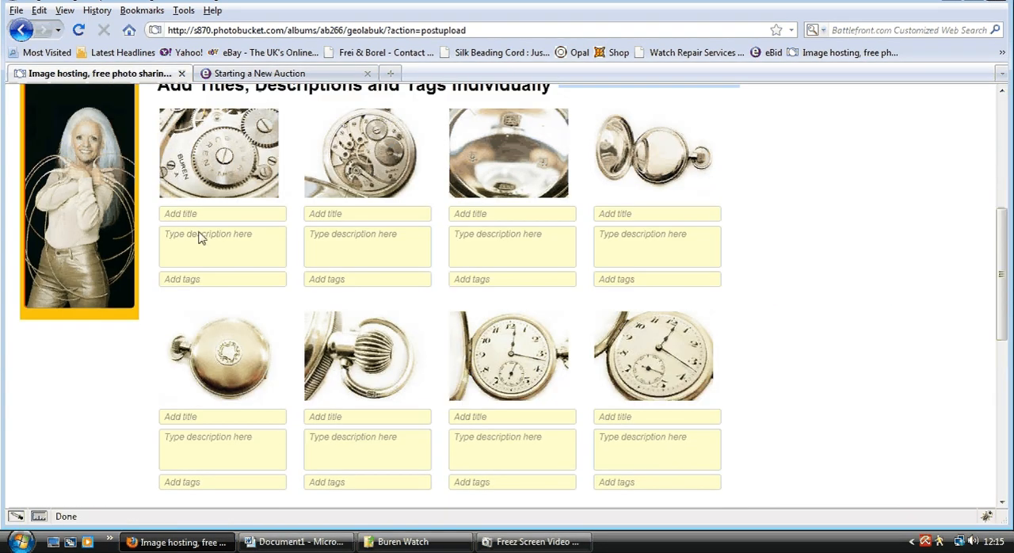
{"action": "mouse_move", "coordinate": [213, 225]}
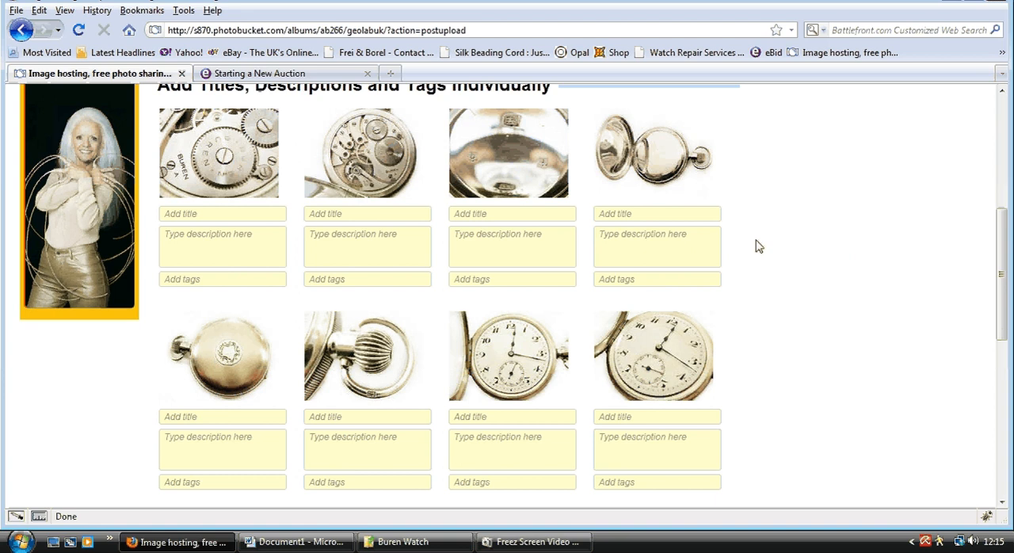
{"action": "mouse_move", "coordinate": [206, 222]}
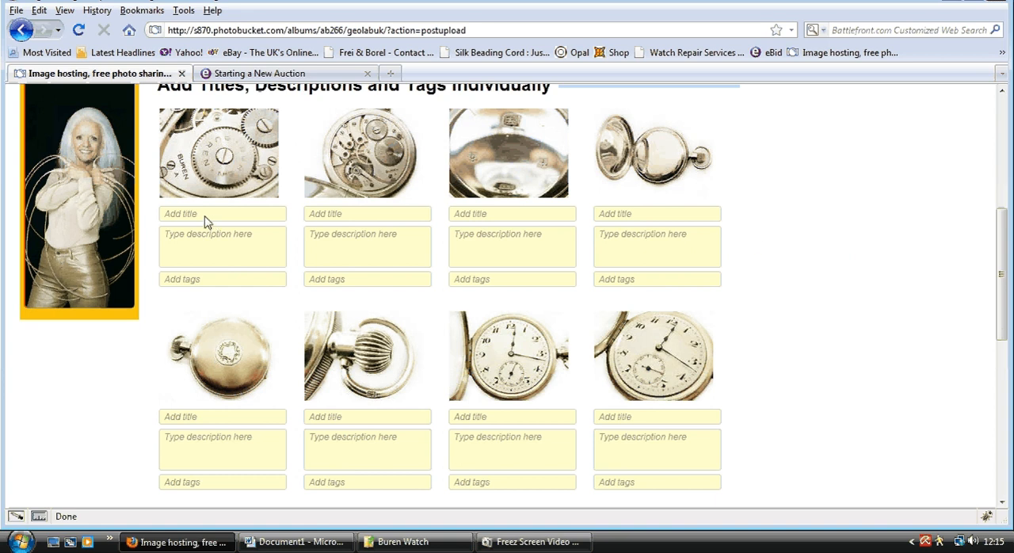
{"action": "mouse_move", "coordinate": [225, 218]}
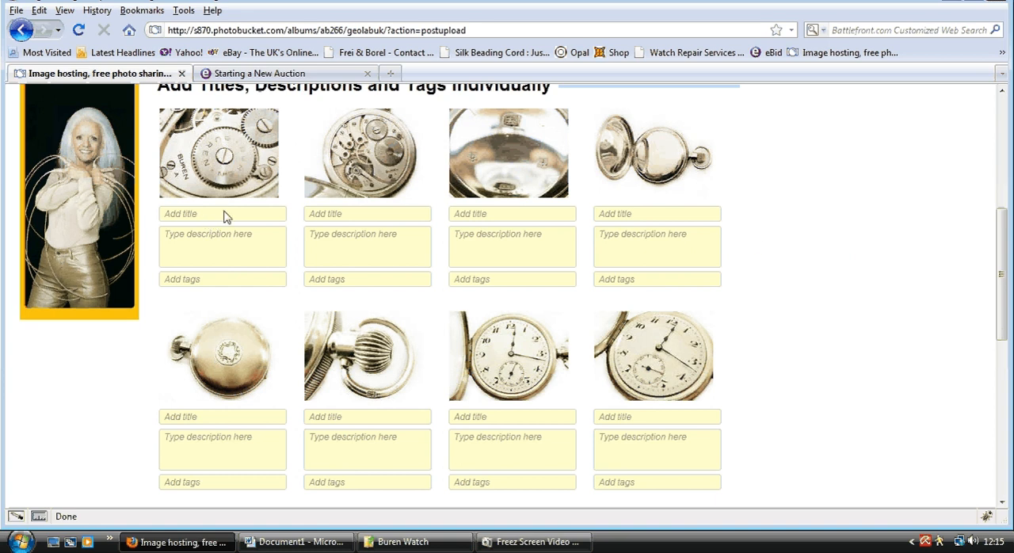
{"action": "mouse_move", "coordinate": [267, 258]}
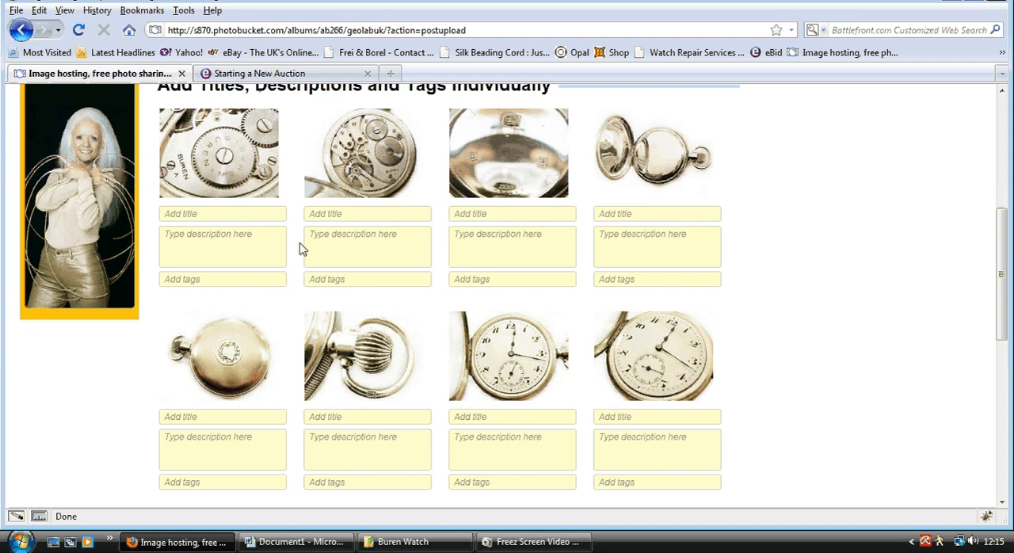
{"action": "mouse_move", "coordinate": [228, 255]}
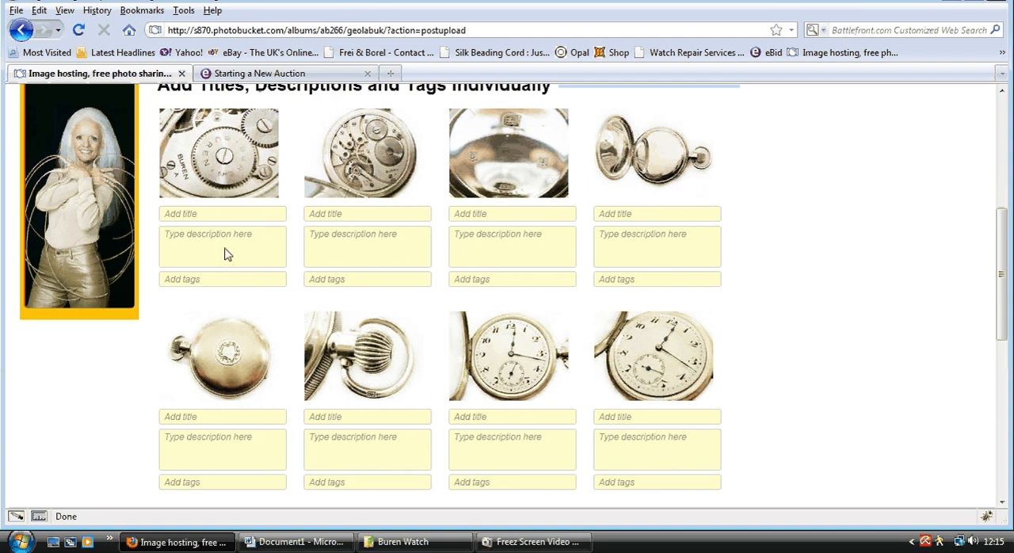
{"action": "mouse_move", "coordinate": [859, 225]}
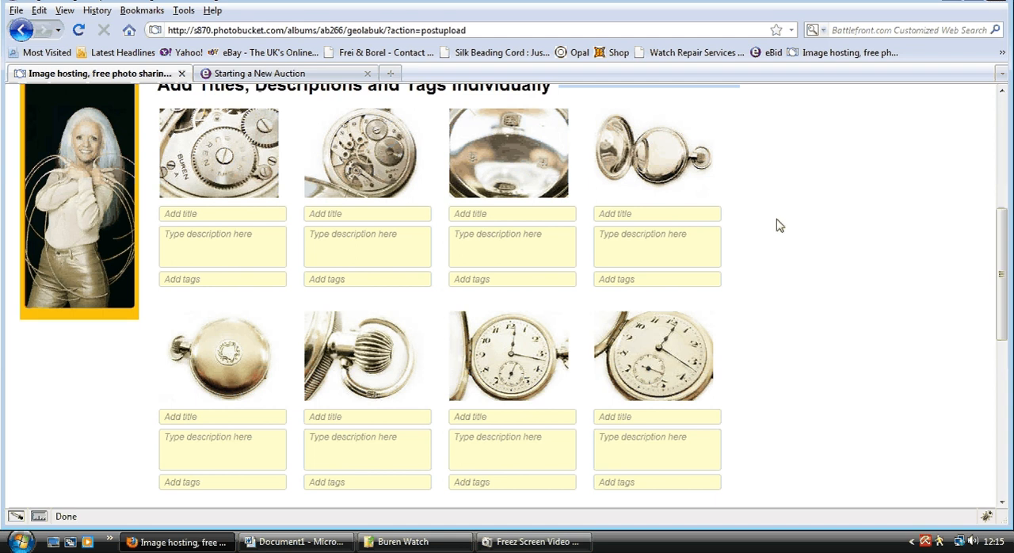
{"action": "mouse_move", "coordinate": [760, 229]}
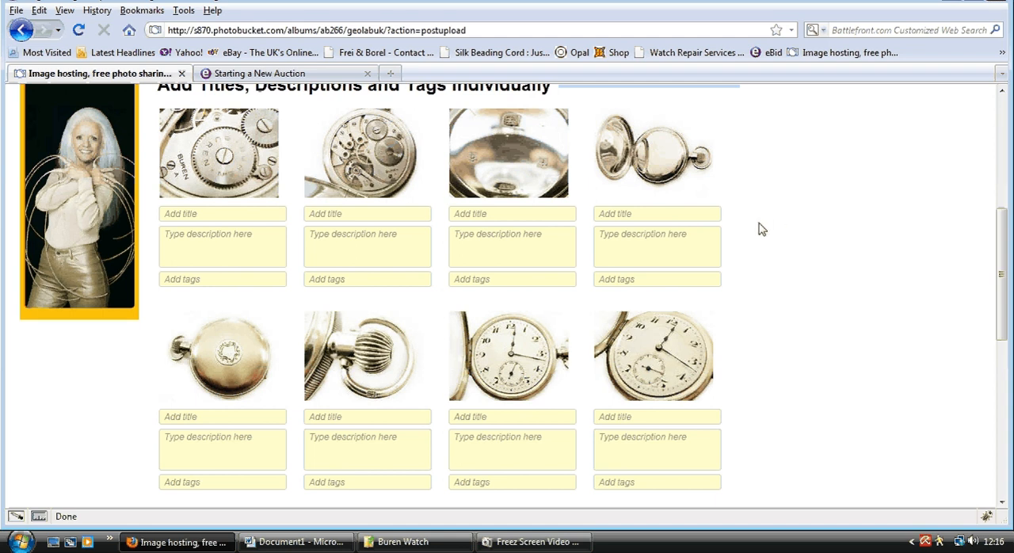
{"action": "scroll", "scroll_direction": "down", "scroll_amount": 3}
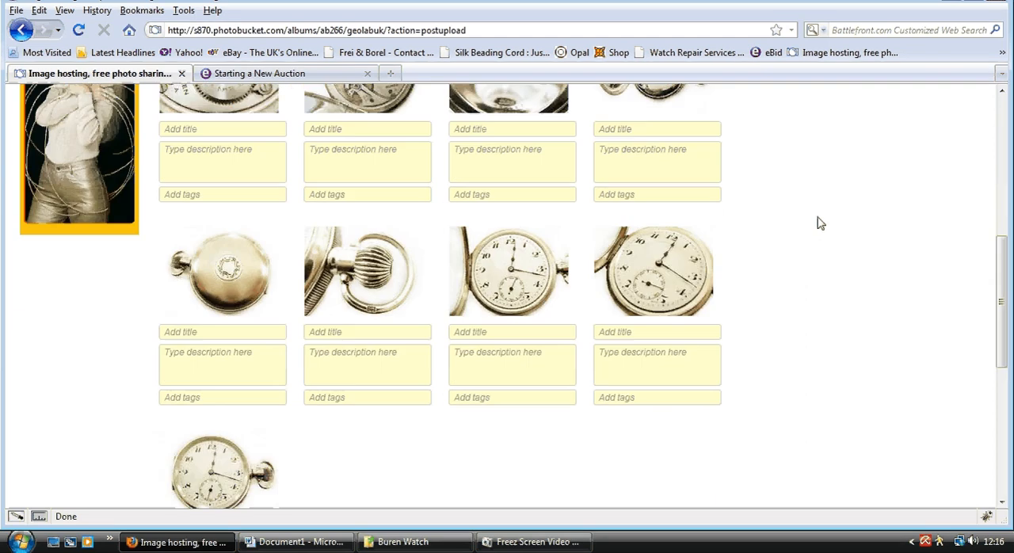
{"action": "scroll", "scroll_direction": "down", "scroll_amount": 3}
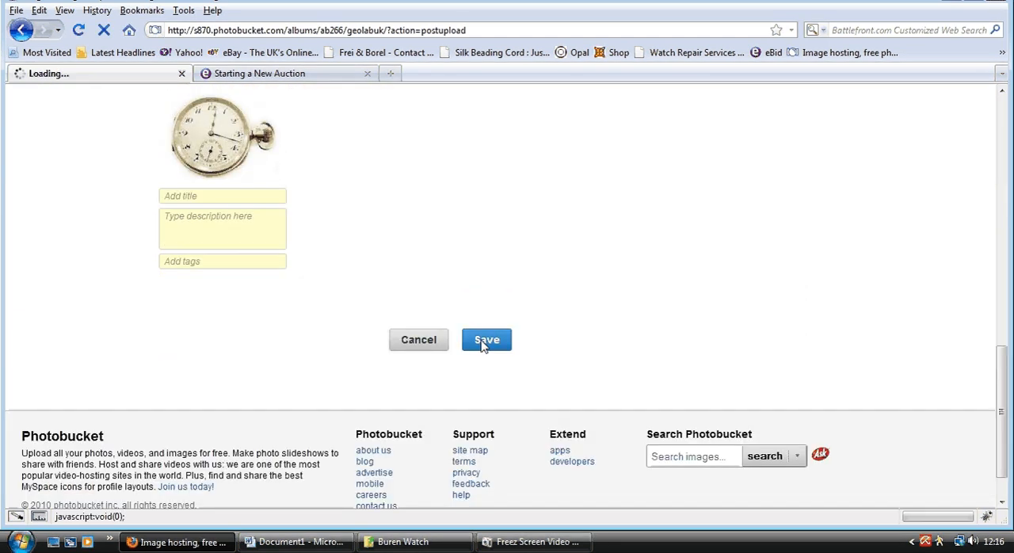
{"action": "left_click", "coordinate": [487, 340]}
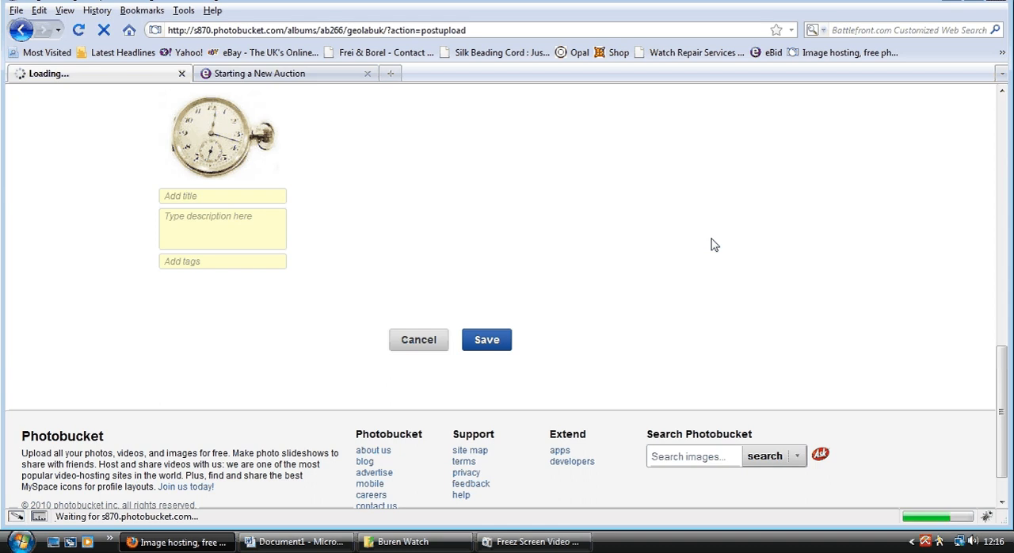
{"action": "left_click", "coordinate": [486, 339]}
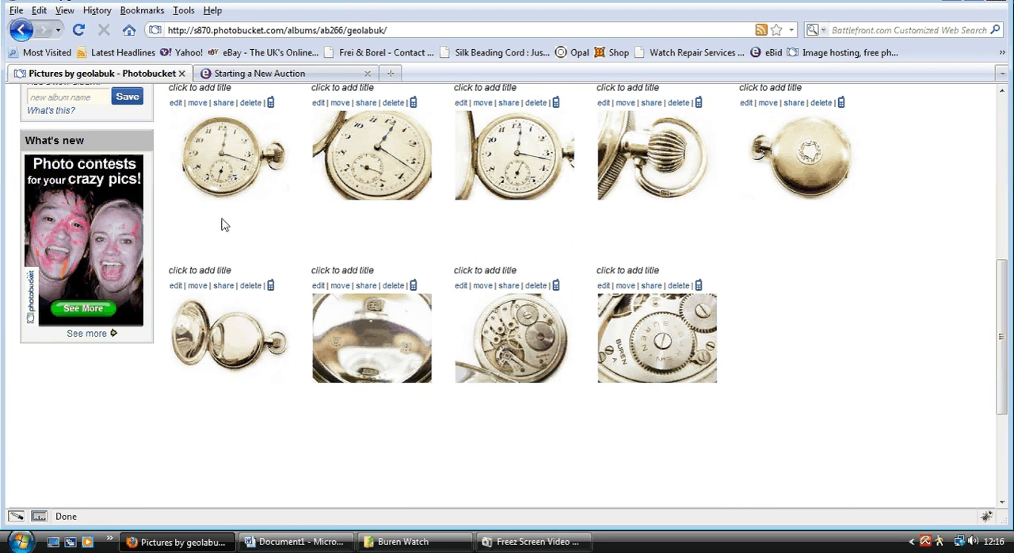
- Select all nine album photos and generate their HTML and IMG code
{"action": "scroll", "scroll_direction": "down", "scroll_amount": 3}
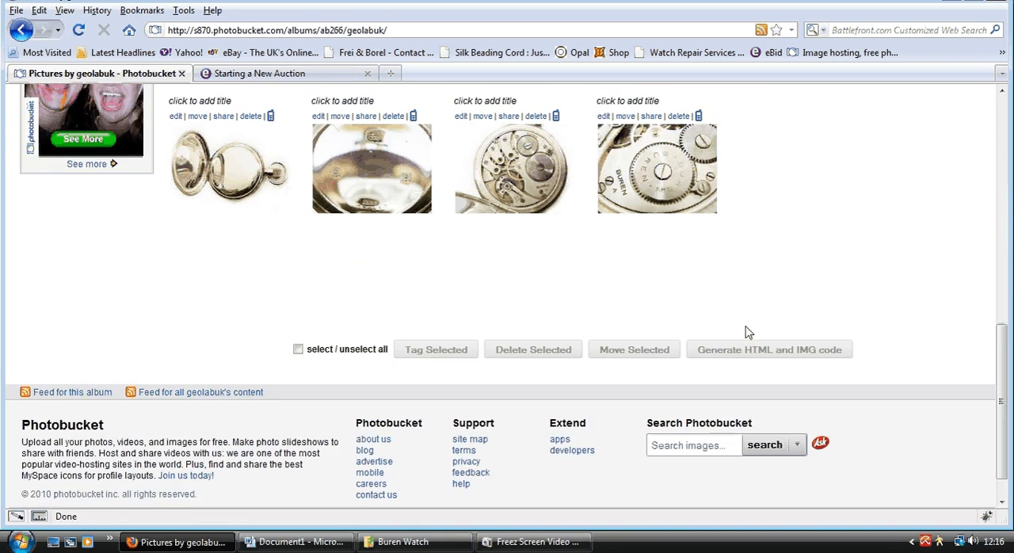
{"action": "left_click", "coordinate": [298, 349]}
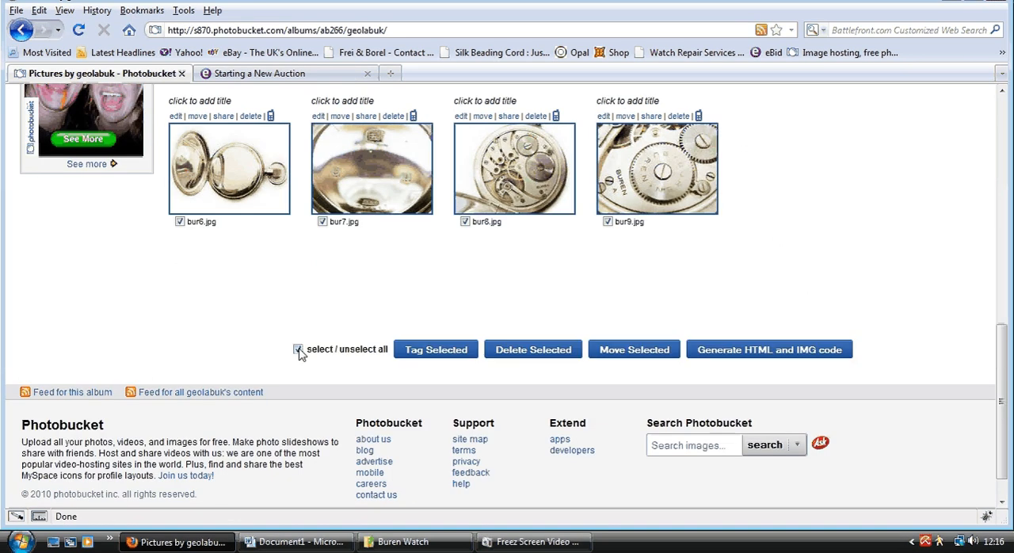
{"action": "left_click", "coordinate": [298, 349]}
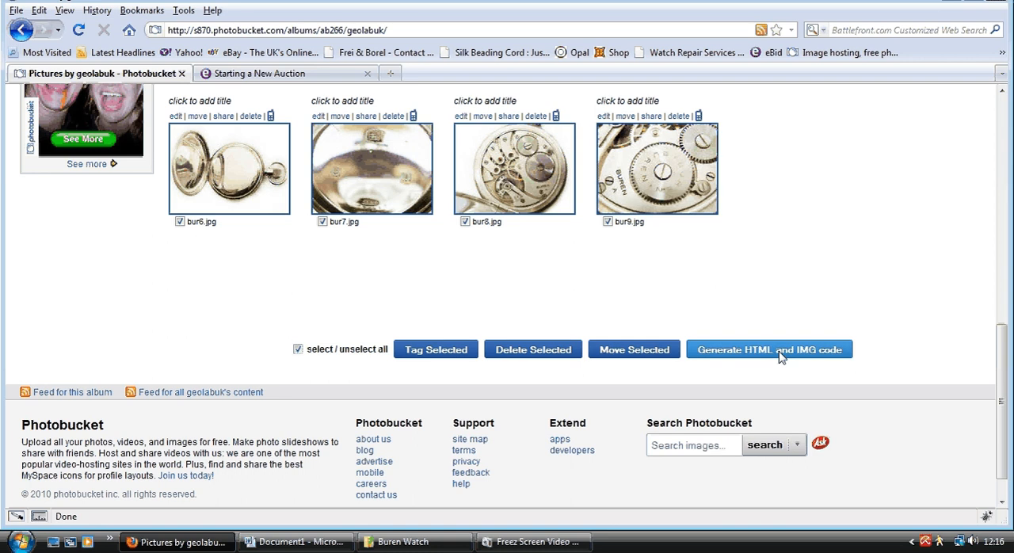
{"action": "mouse_move", "coordinate": [773, 374]}
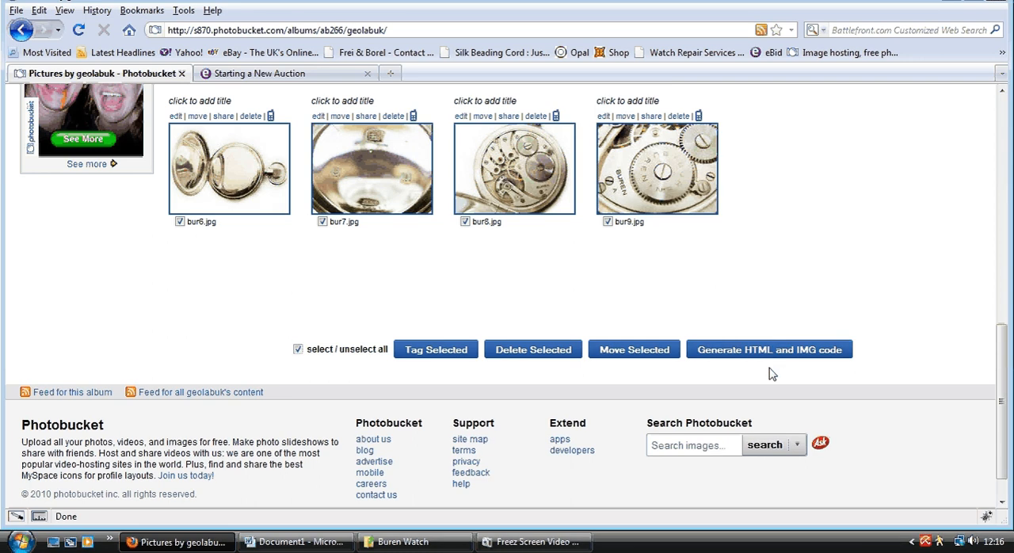
{"action": "left_click", "coordinate": [768, 349]}
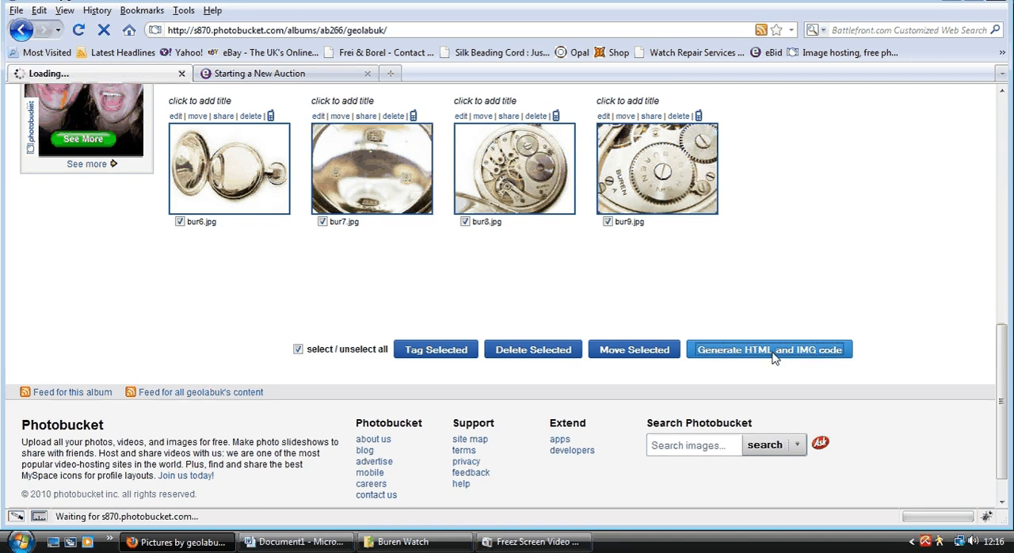
{"action": "left_click", "coordinate": [769, 349]}
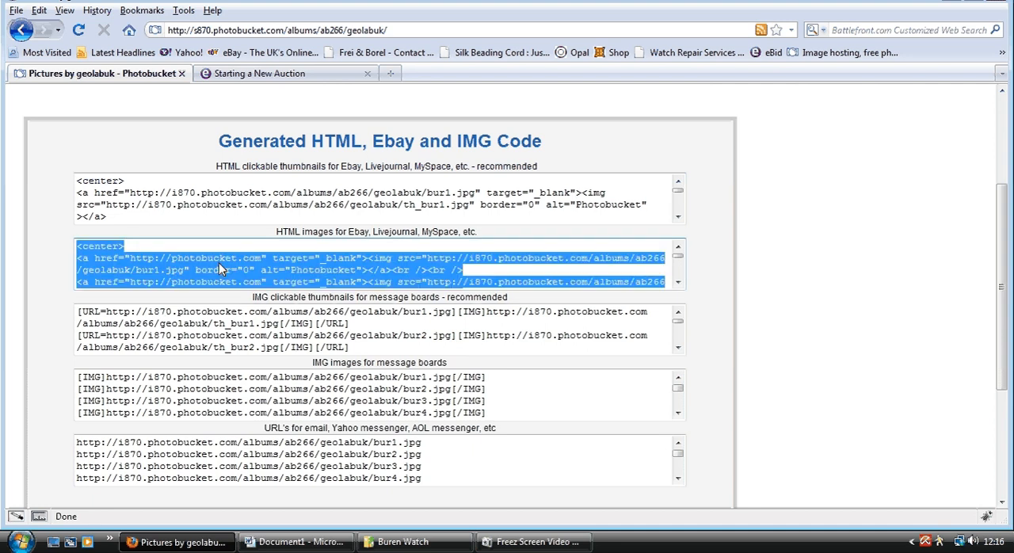
- Copy the 'HTML images for Ebay' code and switch to the blank Document1 in Word
{"action": "right_click", "coordinate": [222, 269]}
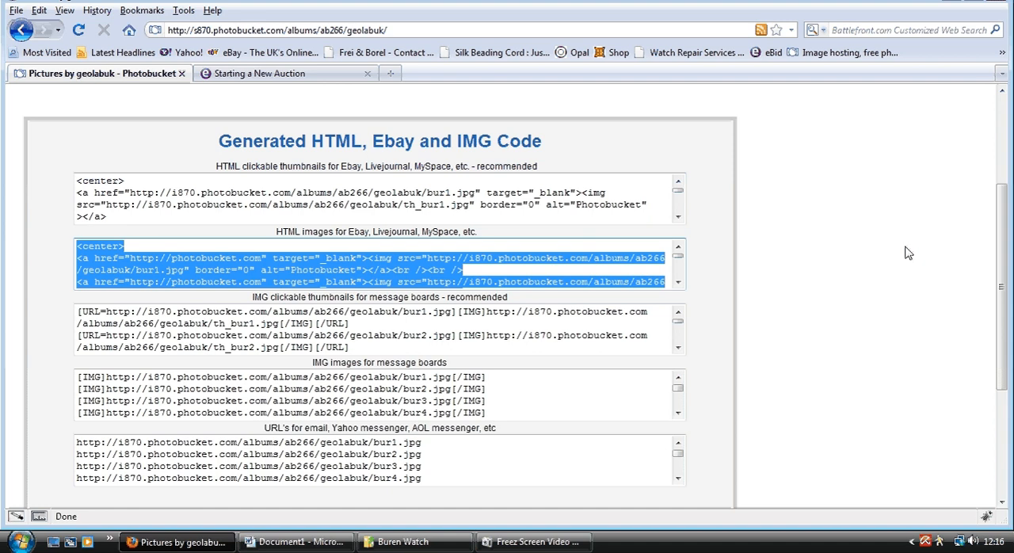
{"action": "mouse_move", "coordinate": [855, 270]}
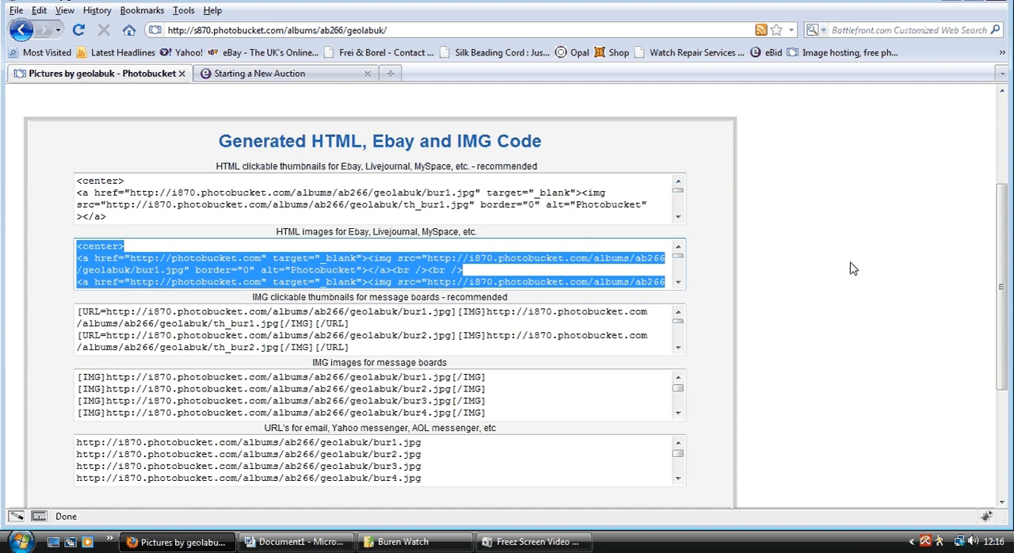
{"action": "mouse_move", "coordinate": [832, 298]}
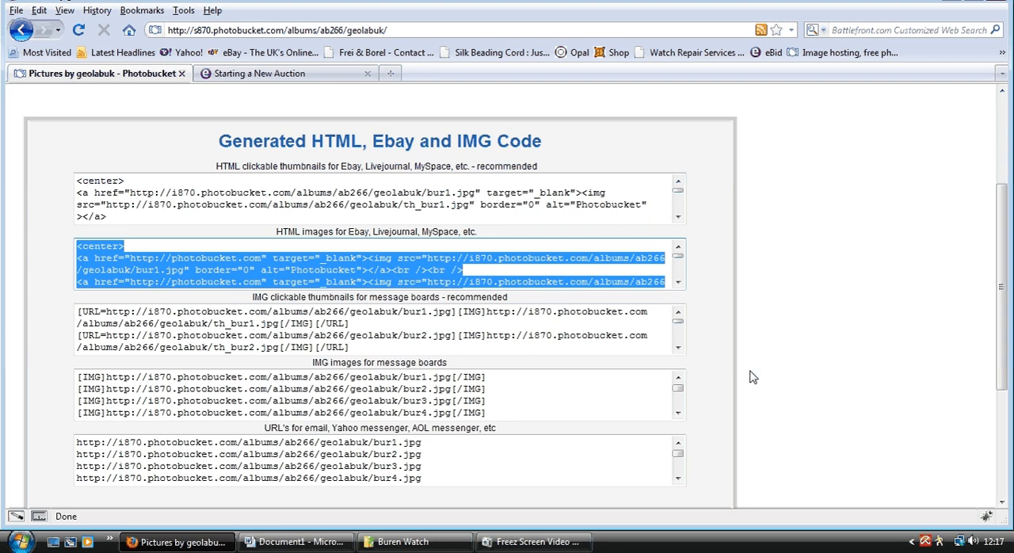
{"action": "scroll", "scroll_direction": "down", "scroll_amount": 3}
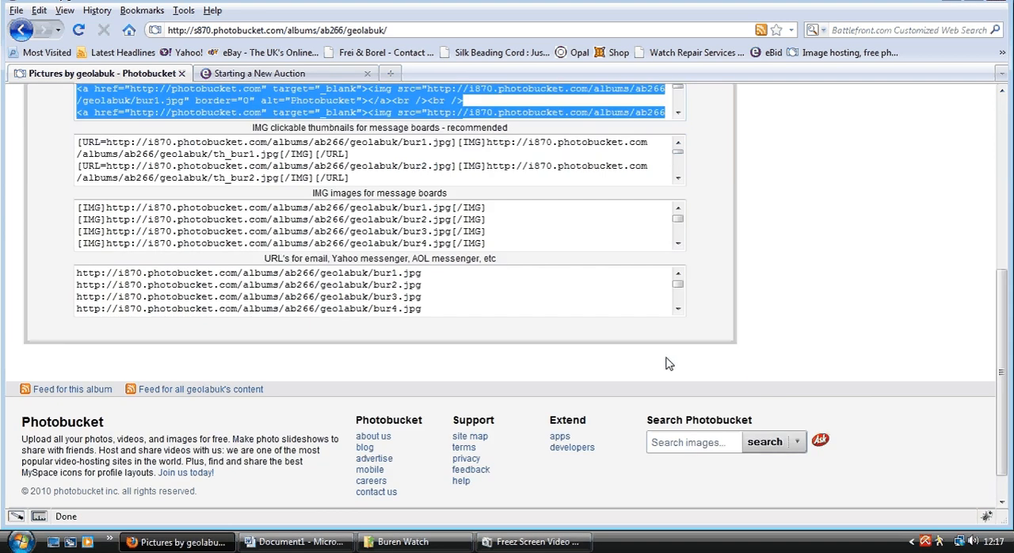
{"action": "scroll", "scroll_direction": "down", "scroll_amount": 3}
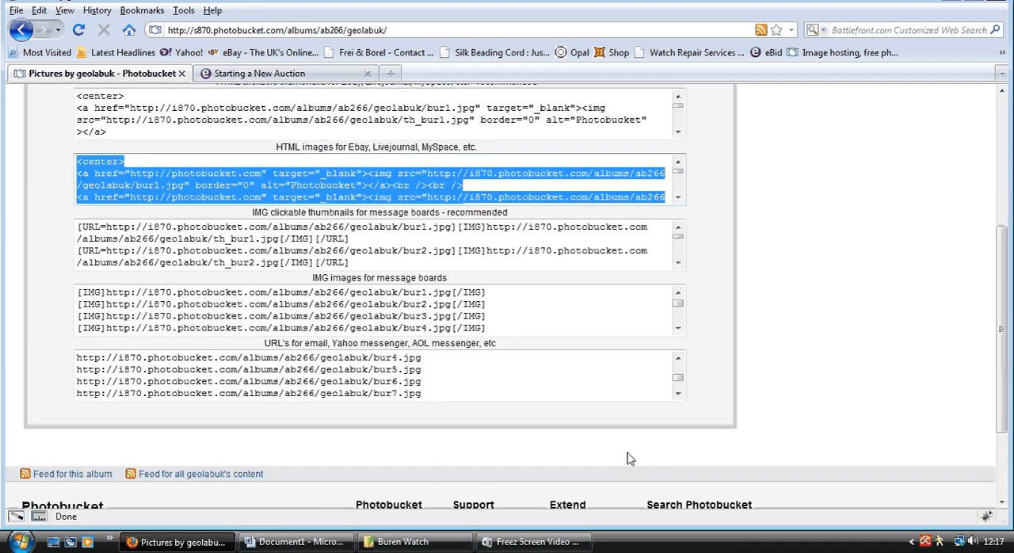
{"action": "left_click", "coordinate": [295, 542]}
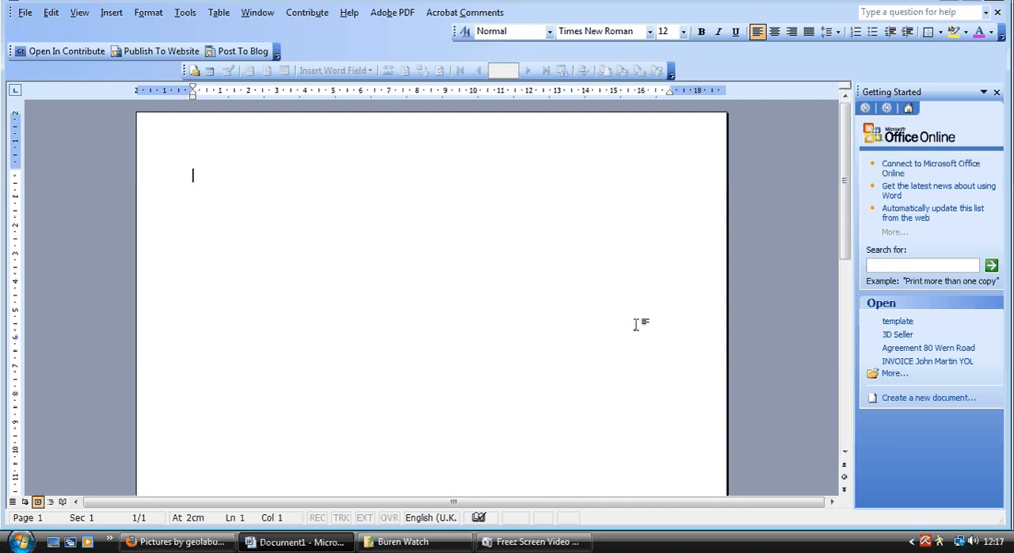
{"action": "mouse_move", "coordinate": [508, 320]}
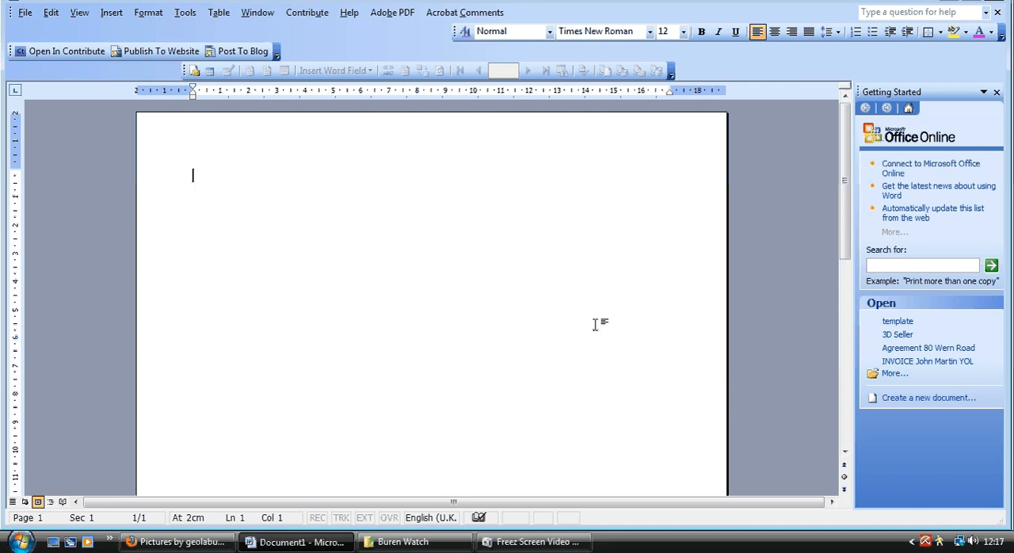
{"action": "mouse_move", "coordinate": [638, 303]}
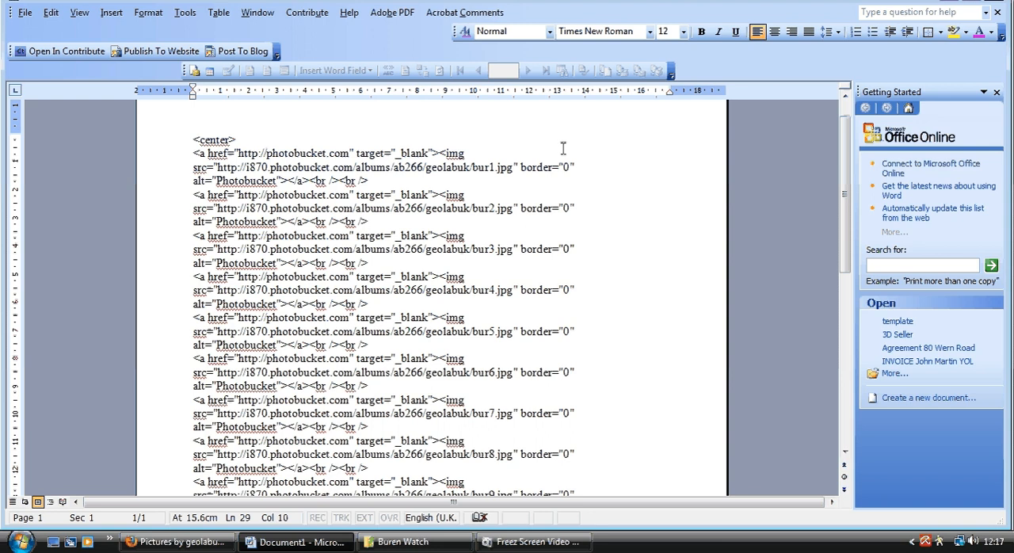
{"action": "mouse_move", "coordinate": [225, 152]}
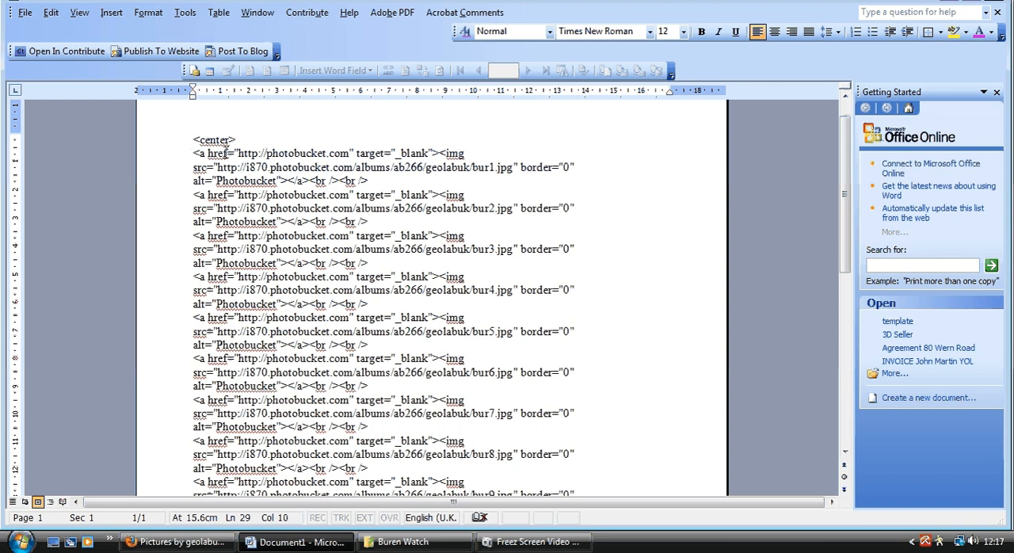
{"action": "mouse_move", "coordinate": [437, 152]}
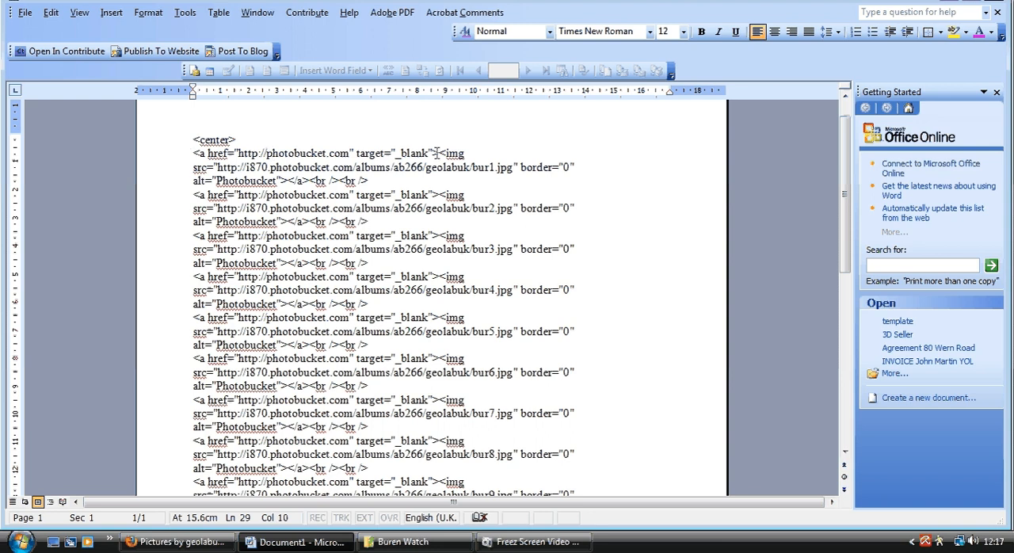
{"action": "left_click", "coordinate": [50, 11]}
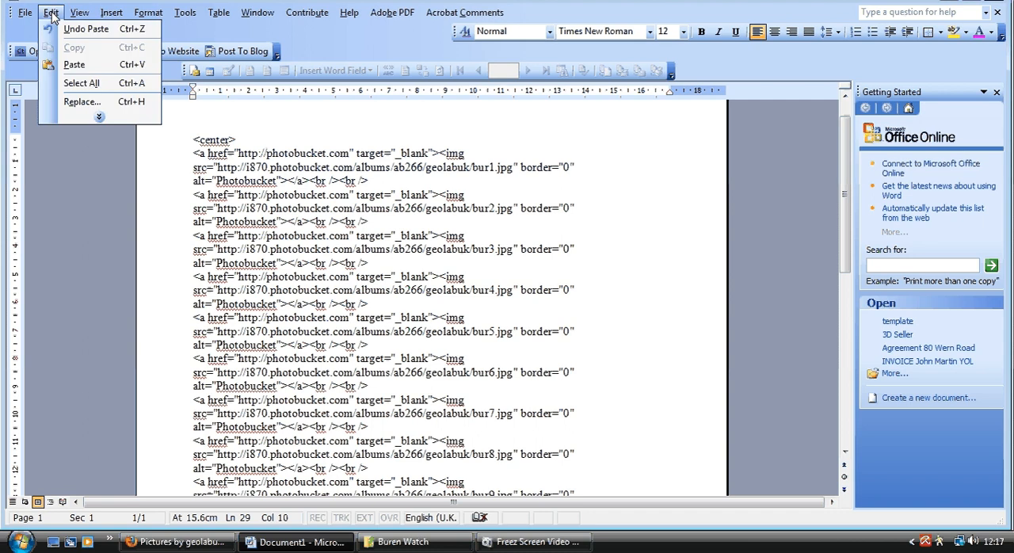
{"action": "left_click", "coordinate": [82, 102]}
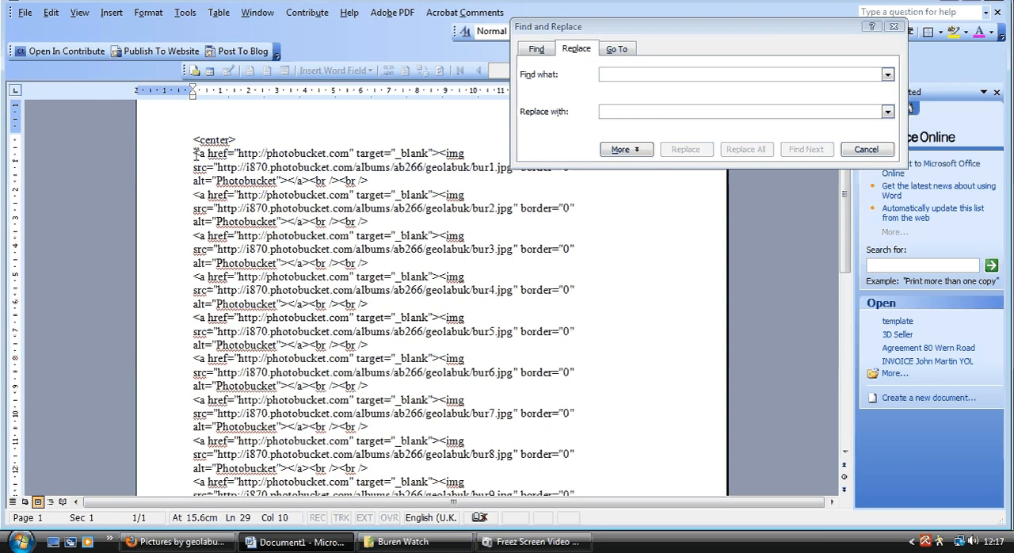
{"action": "left_click_drag", "start_coordinate": [194, 152], "coordinate": [428, 152]}
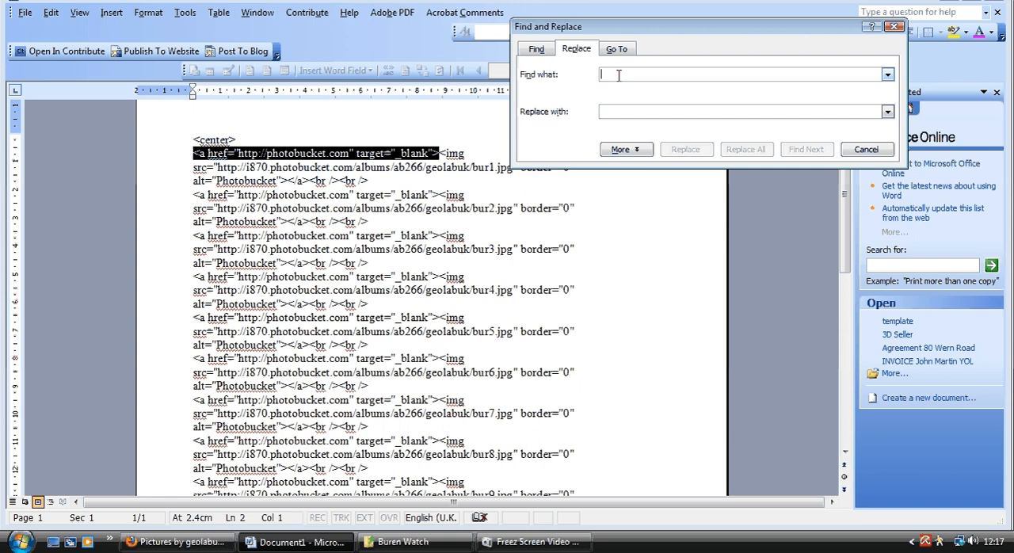
{"action": "type", "text": "<a href=\"http://photobucket.com\" target=\"_blank\">"}
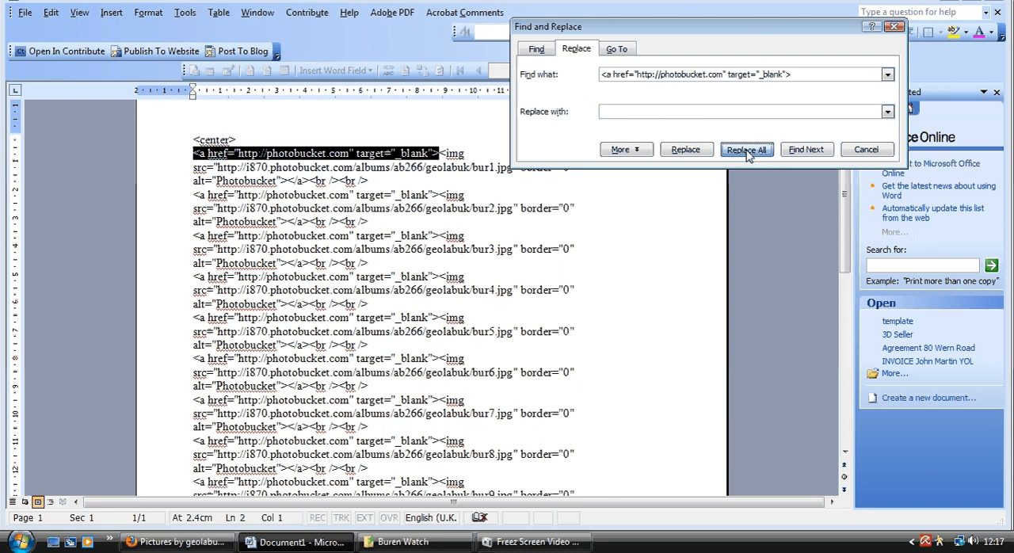
{"action": "left_click", "coordinate": [745, 149]}
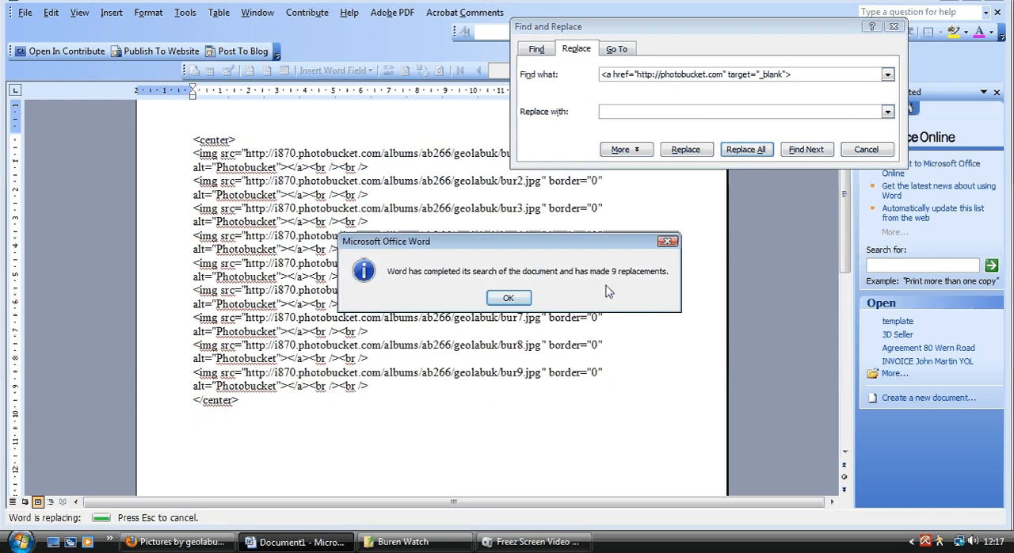
{"action": "left_click", "coordinate": [508, 298]}
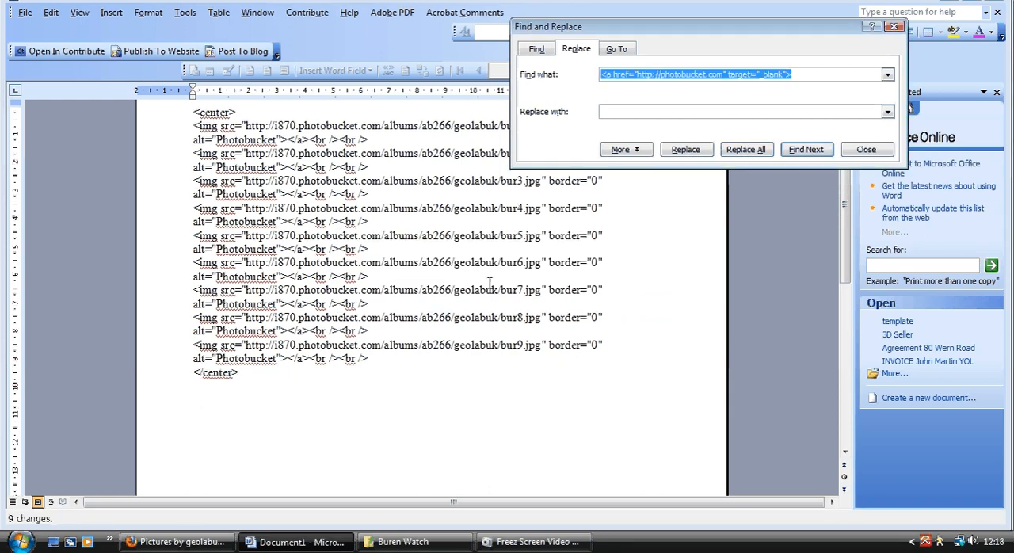
{"action": "mouse_move", "coordinate": [108, 274]}
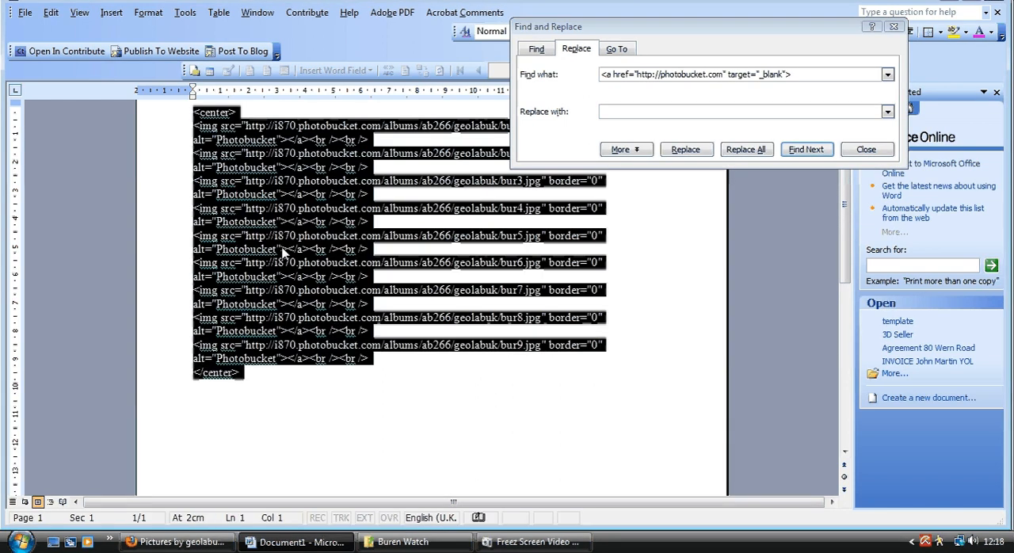
- Copy the whole cleaned image code from Word and return to Firefox
{"action": "right_click", "coordinate": [284, 252]}
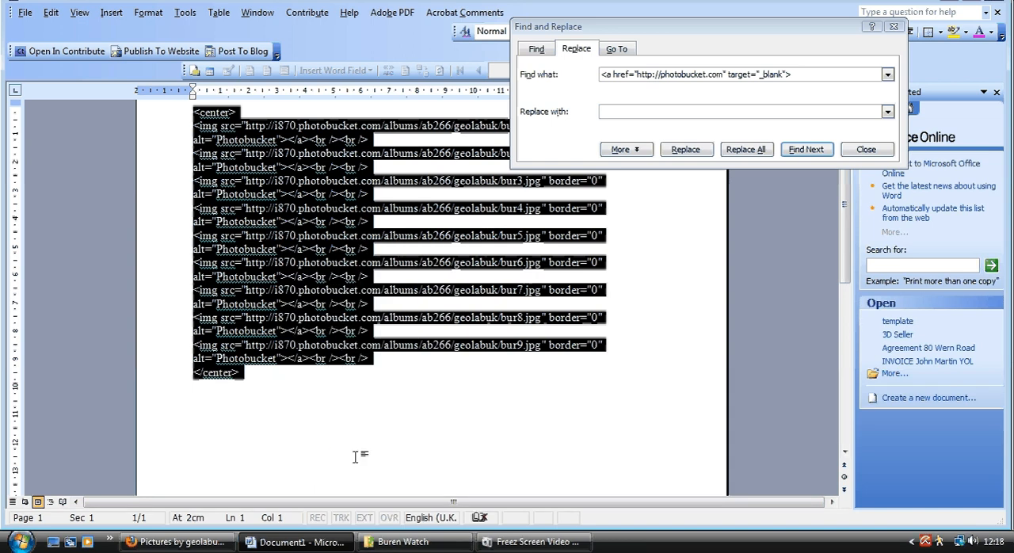
{"action": "left_click", "coordinate": [176, 542]}
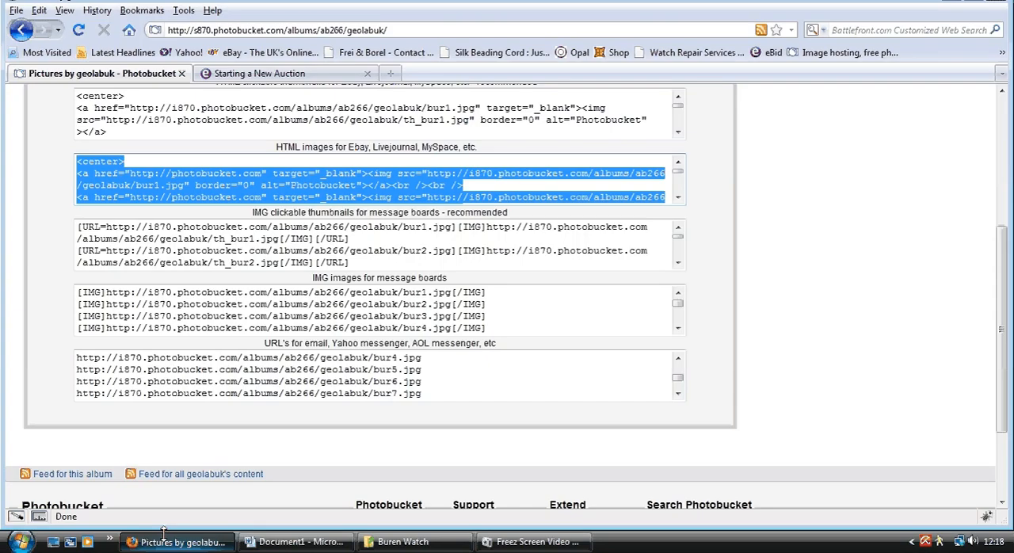
- In the eBid description's HTML source, paste the nine image tags over the Photo Code placeholder and view the result
{"action": "left_click", "coordinate": [261, 73]}
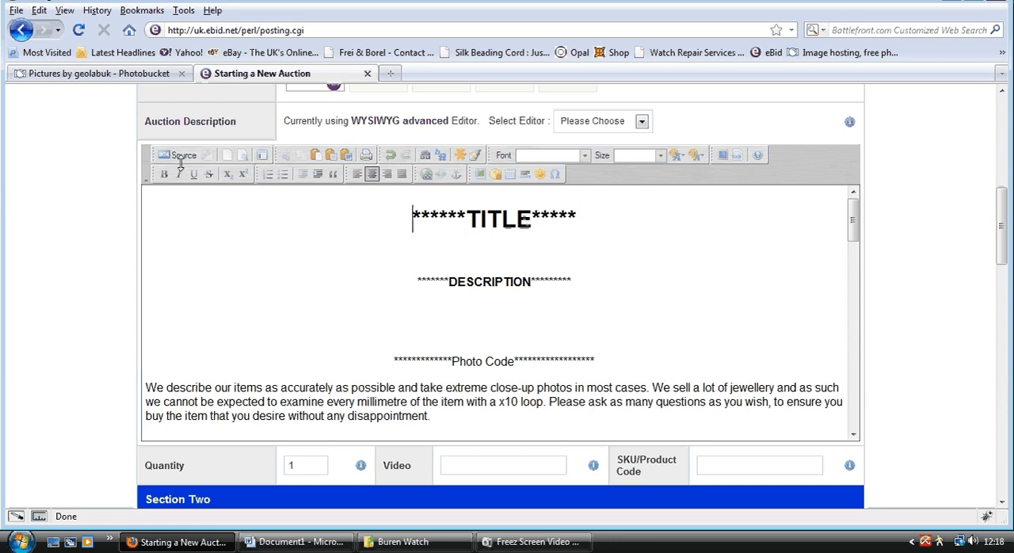
{"action": "left_click", "coordinate": [181, 155]}
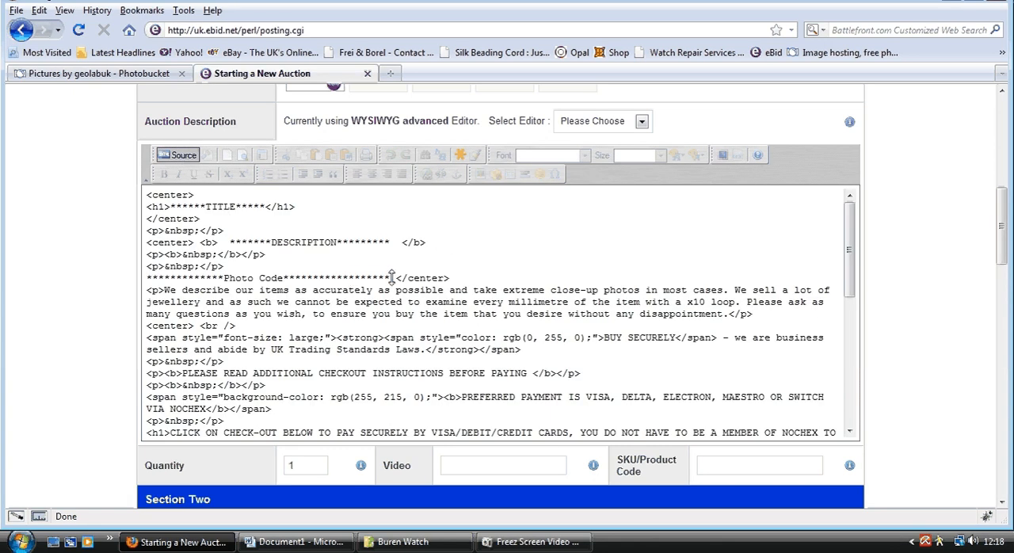
{"action": "left_click_drag", "start_coordinate": [146, 277], "coordinate": [390, 277]}
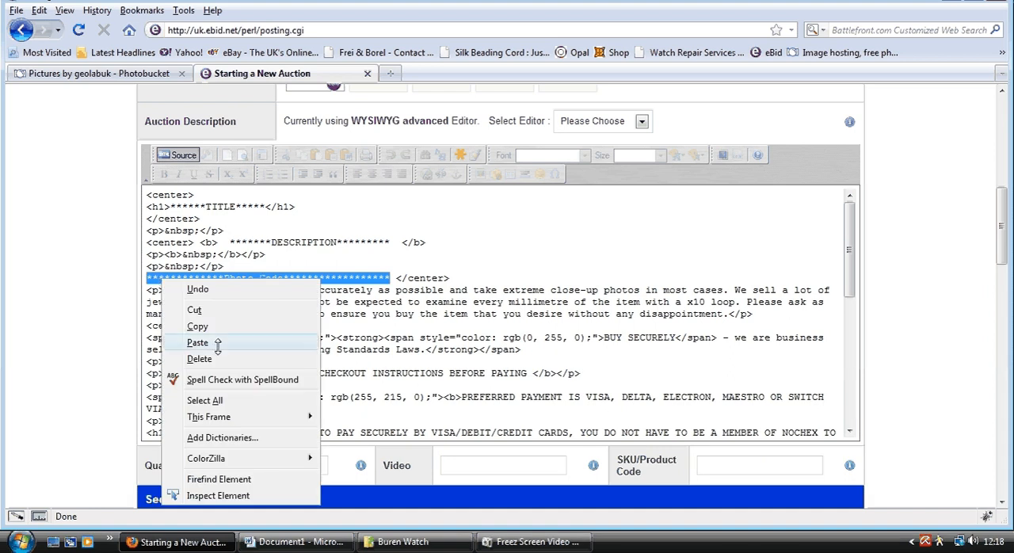
{"action": "left_click", "coordinate": [196, 343]}
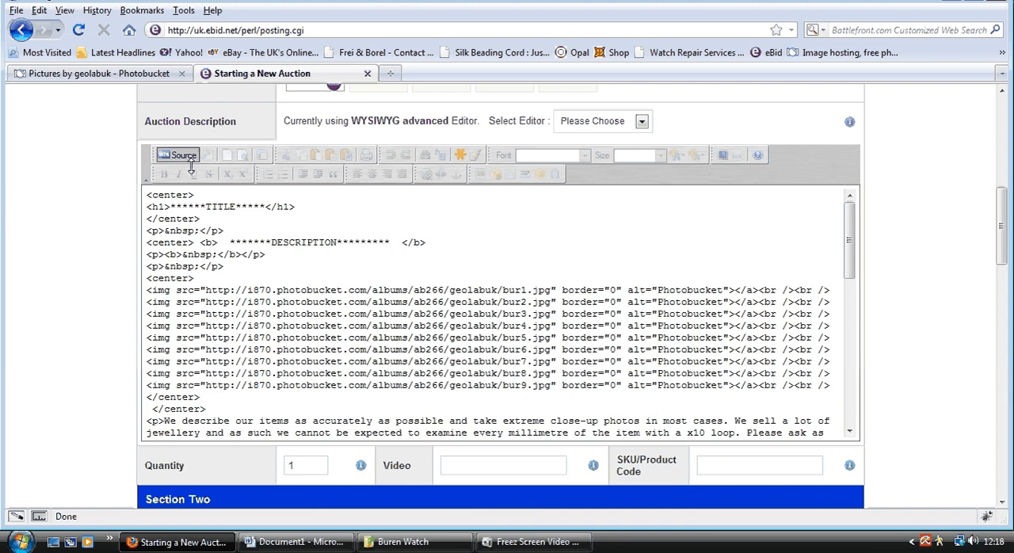
{"action": "left_click", "coordinate": [178, 156]}
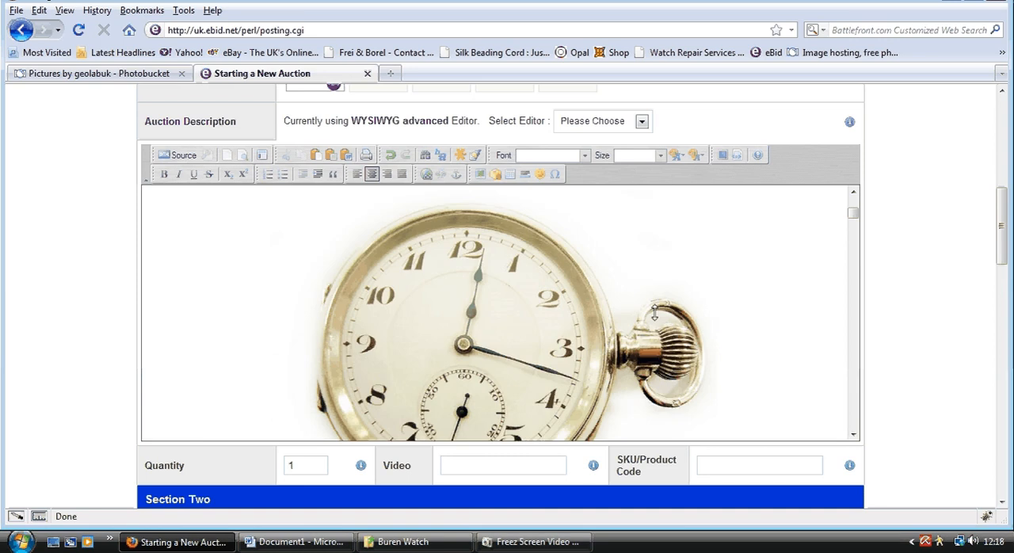
{"action": "scroll", "scroll_direction": "down", "scroll_amount": 3}
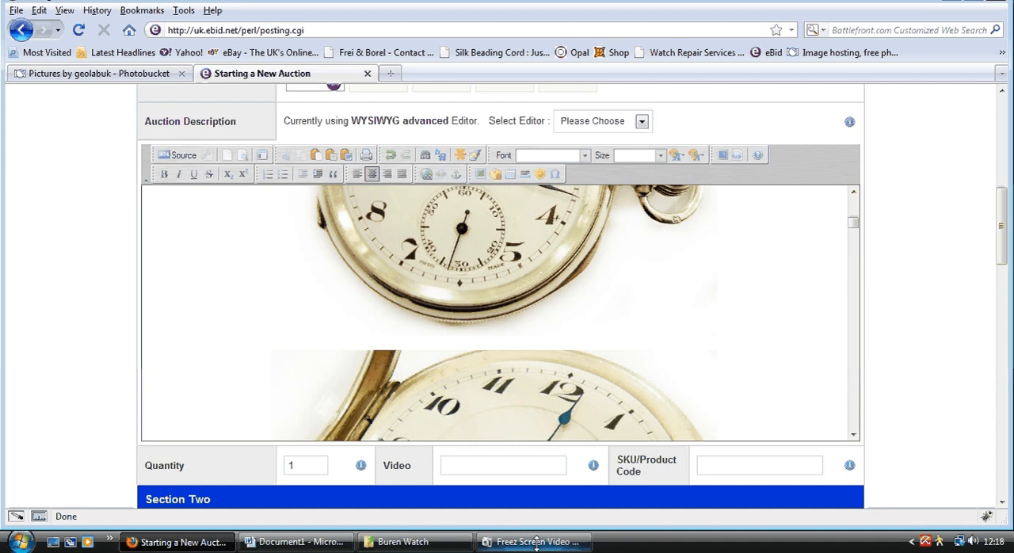
{"action": "scroll", "scroll_direction": "down", "scroll_amount": 3}
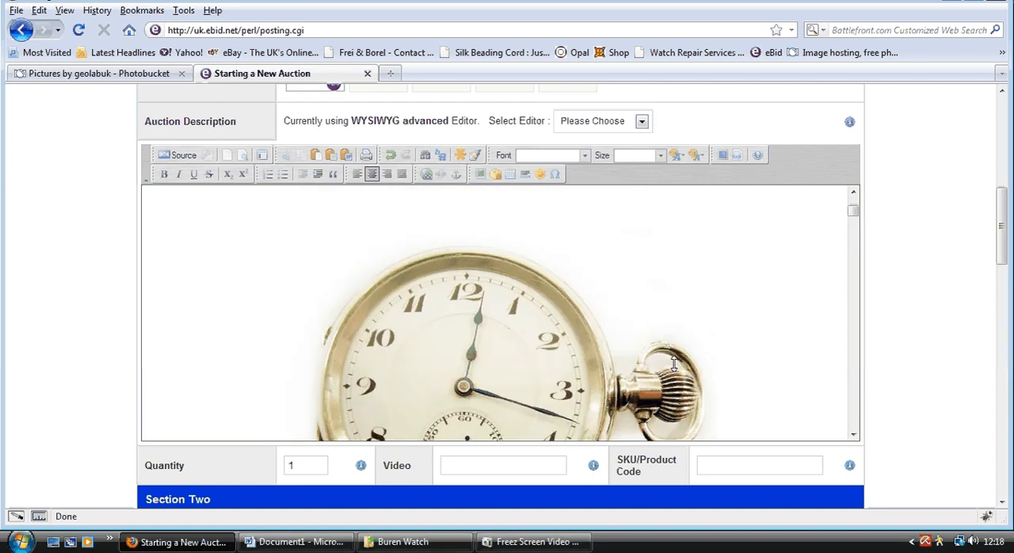
{"action": "mouse_move", "coordinate": [346, 339]}
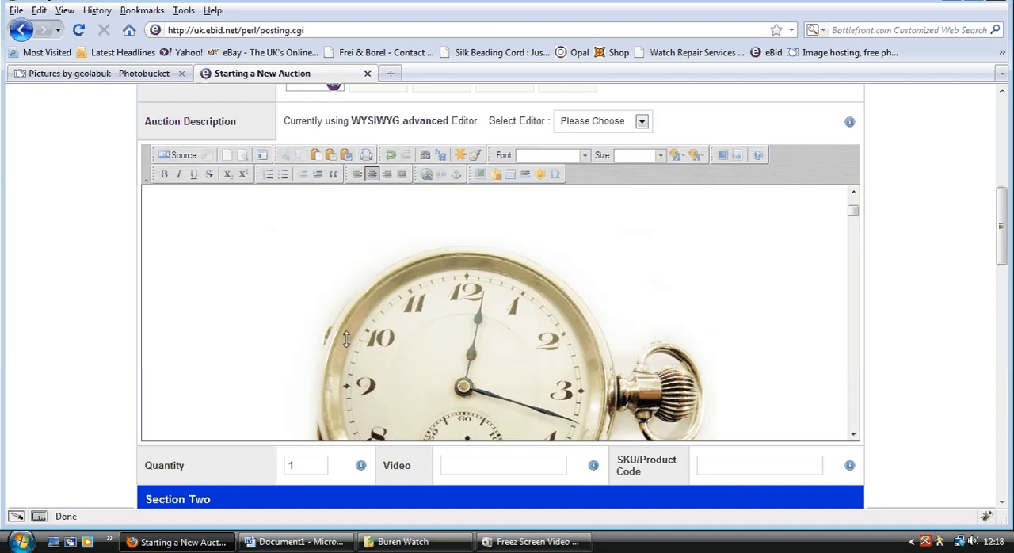